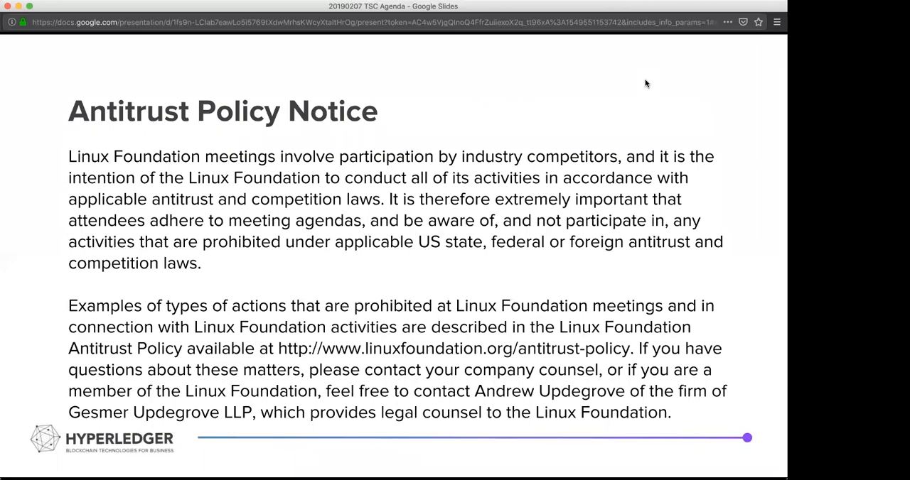
{"action": "mouse_move", "coordinate": [606, 249]}
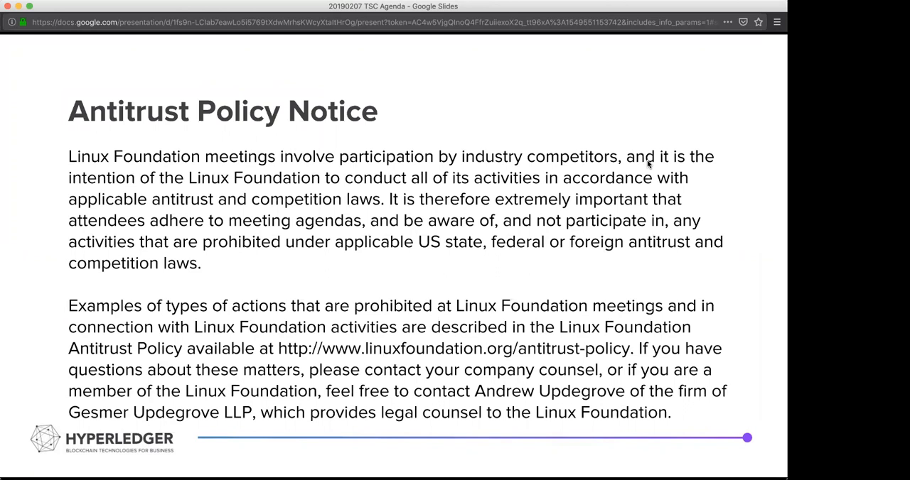
{"action": "mouse_move", "coordinate": [547, 285]}
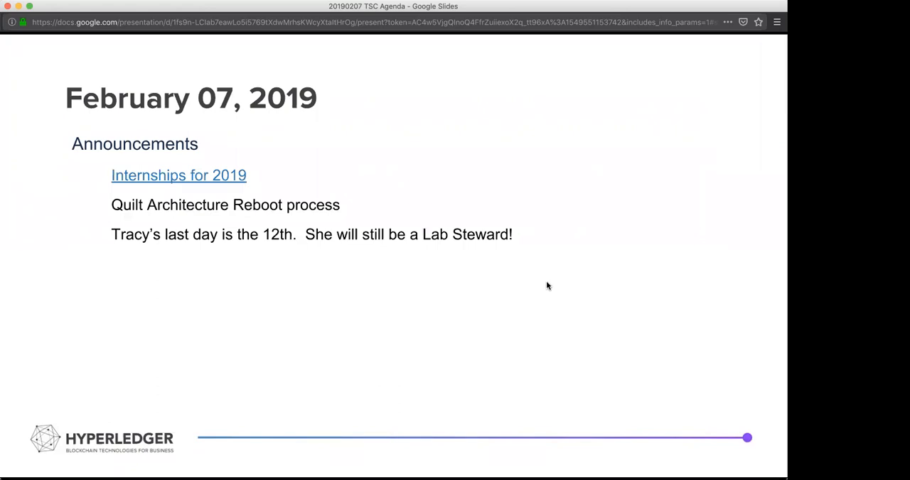
{"action": "mouse_move", "coordinate": [472, 236]}
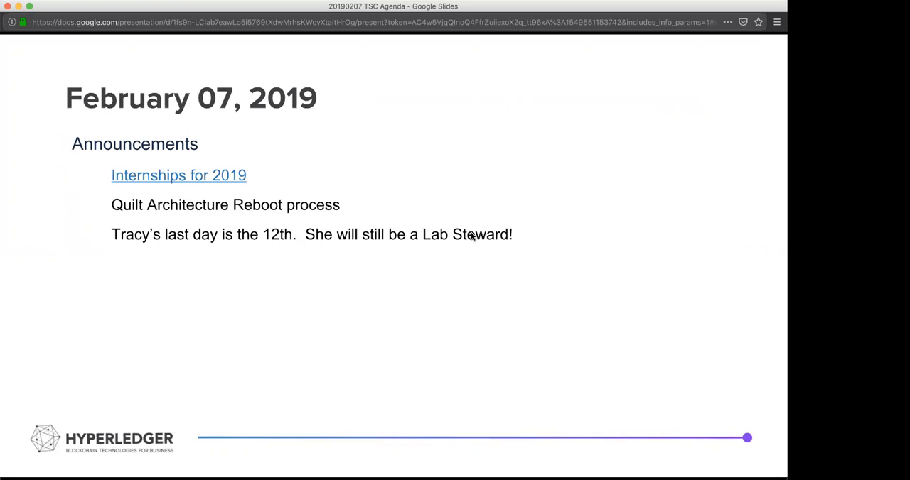
{"action": "mouse_move", "coordinate": [548, 54]}
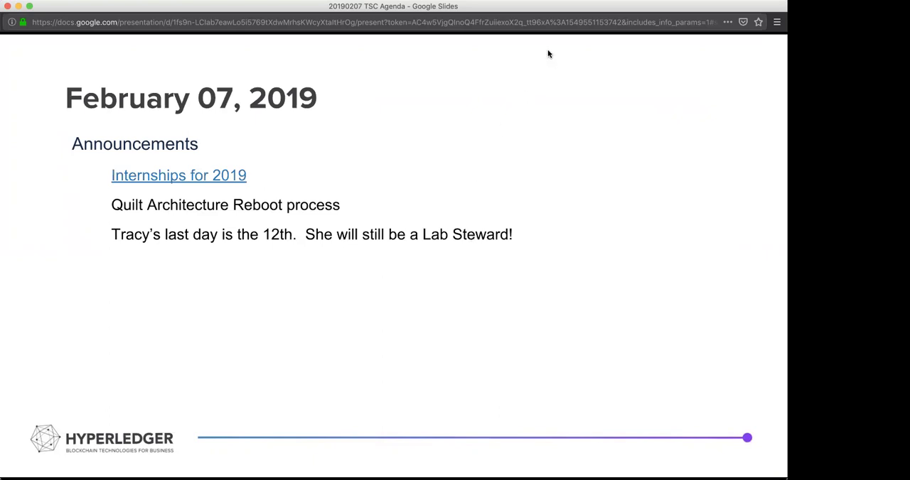
{"action": "mouse_move", "coordinate": [607, 285]}
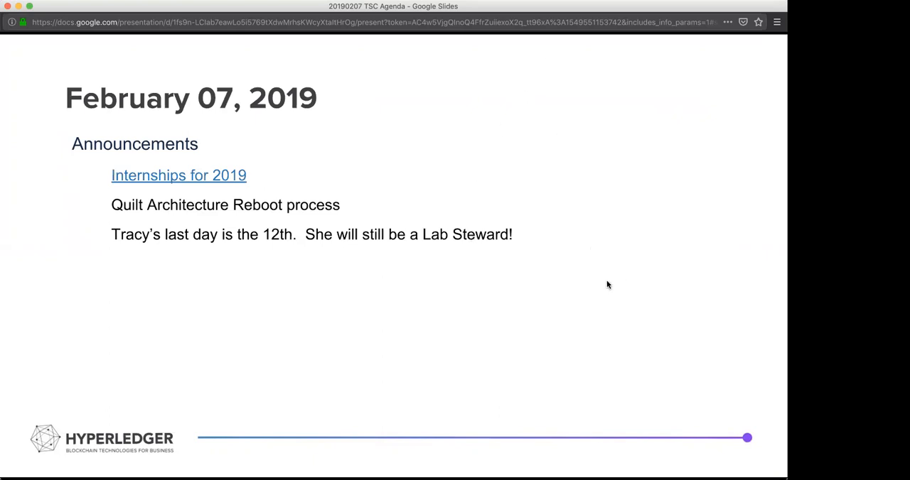
{"action": "mouse_move", "coordinate": [561, 79]}
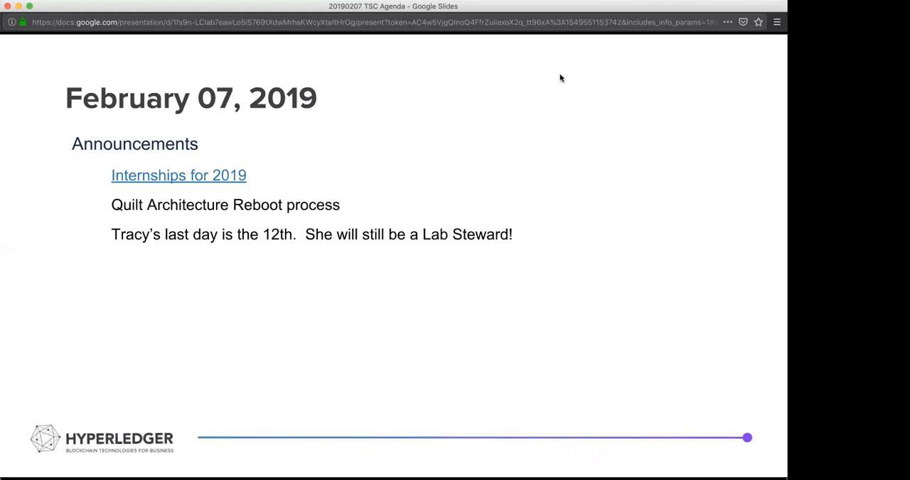
{"action": "mouse_move", "coordinate": [363, 87]}
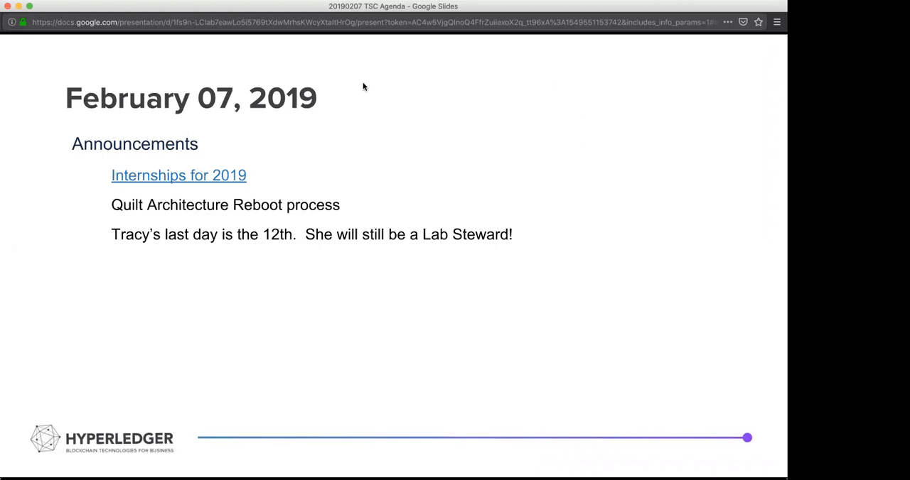
{"action": "mouse_move", "coordinate": [725, 242]}
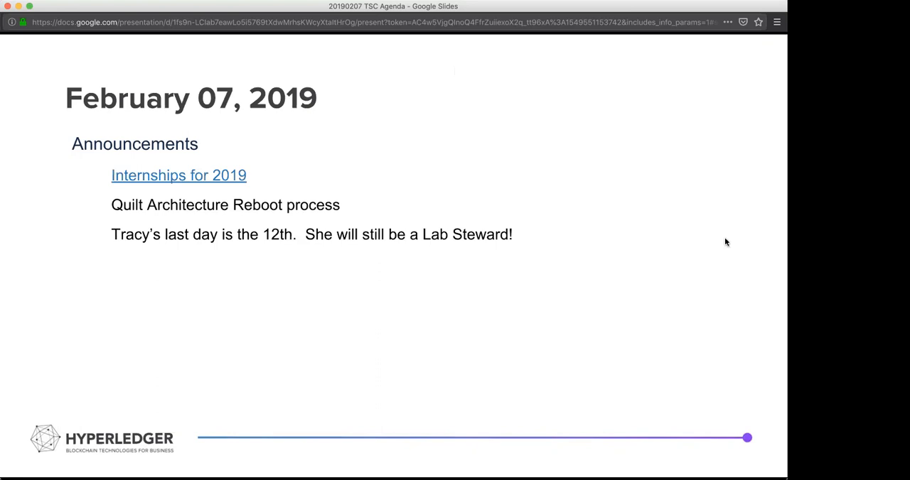
{"action": "mouse_move", "coordinate": [733, 249]}
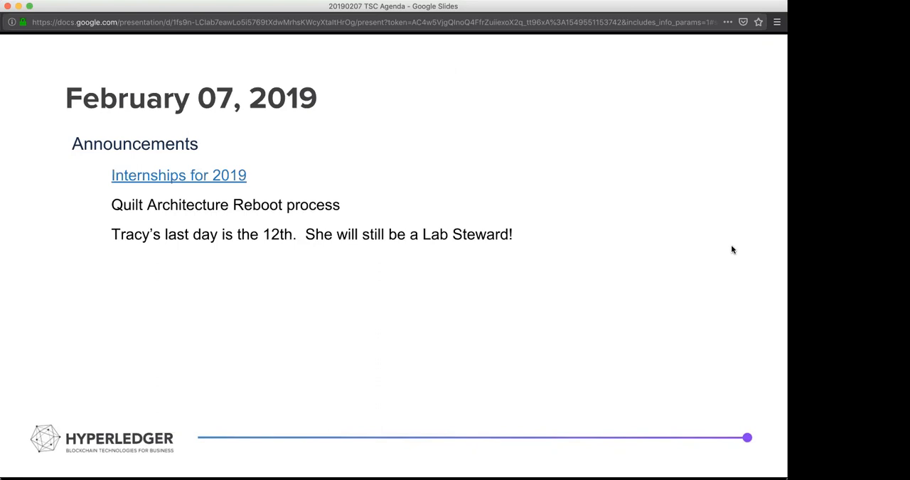
{"action": "mouse_move", "coordinate": [692, 148]}
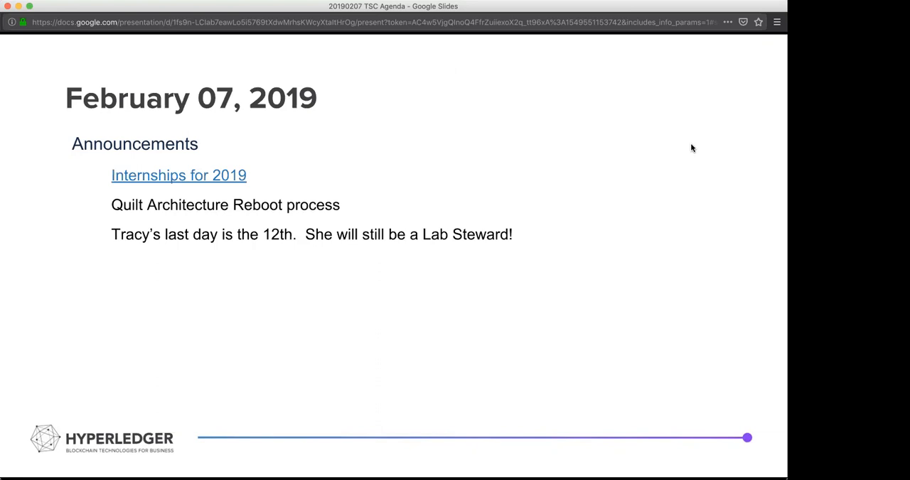
{"action": "mouse_move", "coordinate": [441, 283]}
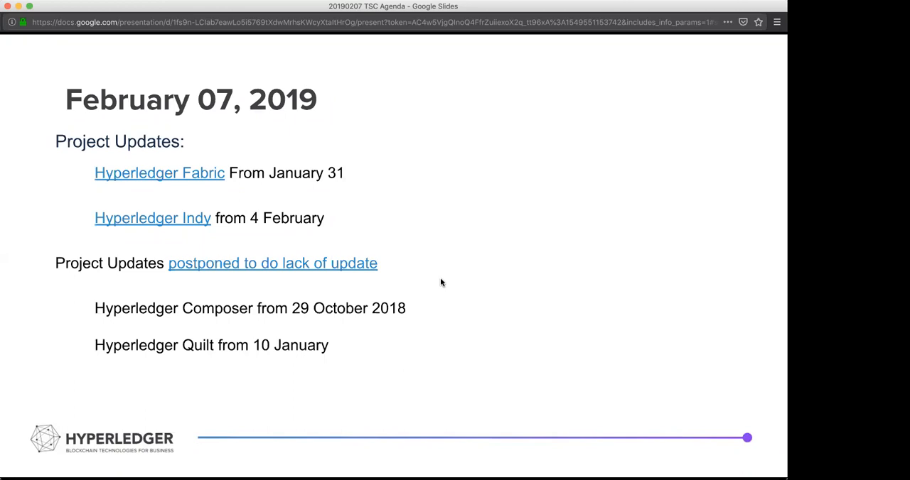
{"action": "mouse_move", "coordinate": [687, 127]}
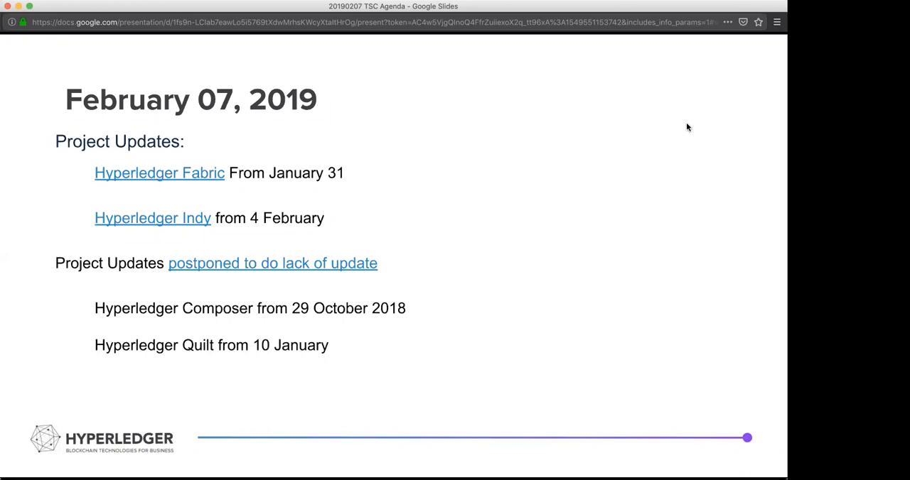
{"action": "mouse_move", "coordinate": [720, 65]}
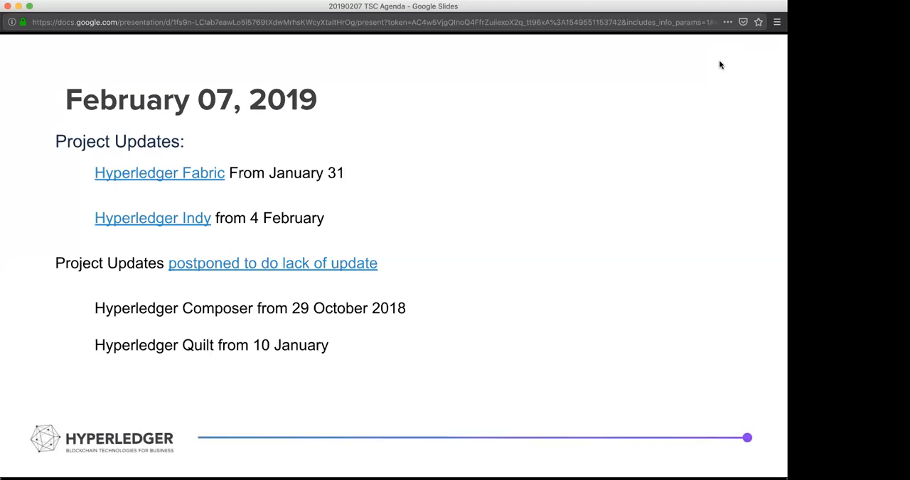
{"action": "mouse_move", "coordinate": [689, 180]}
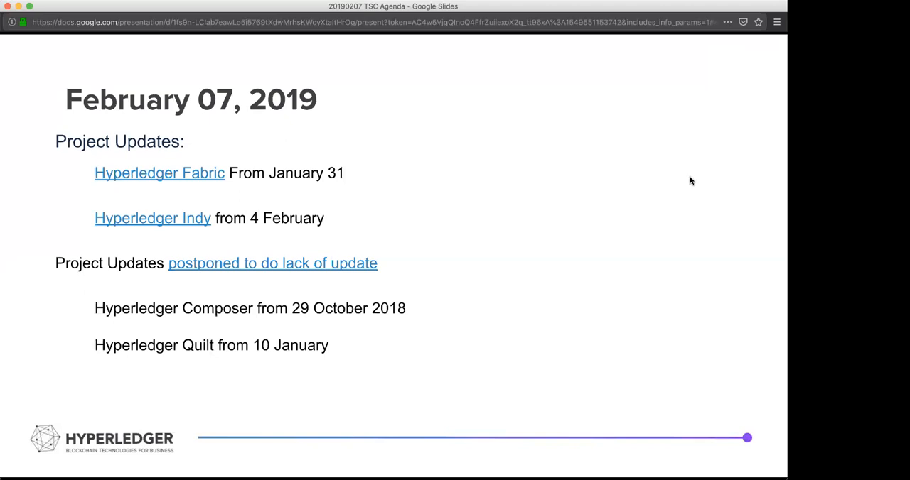
{"action": "mouse_move", "coordinate": [725, 69]}
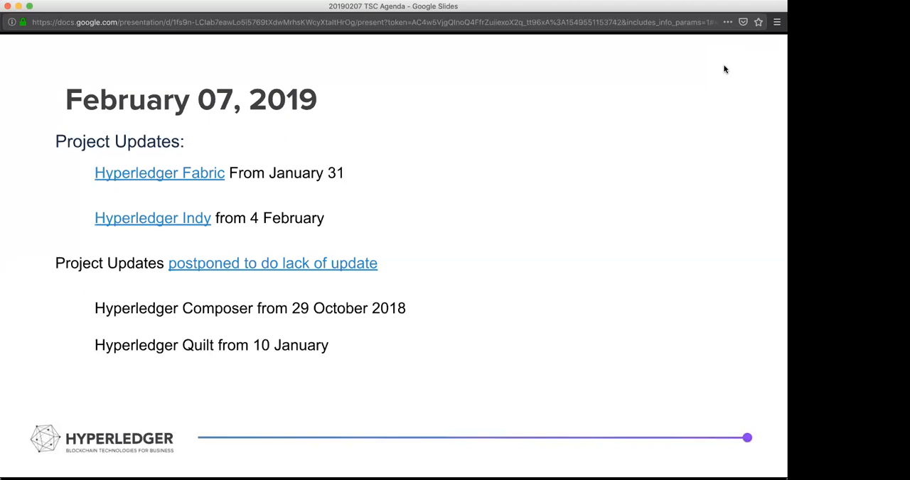
{"action": "mouse_move", "coordinate": [717, 71]}
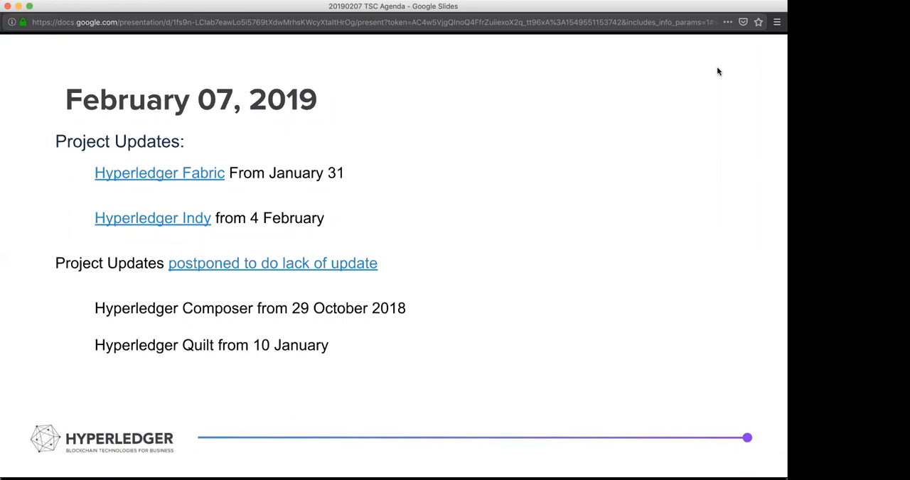
{"action": "mouse_move", "coordinate": [766, 301]}
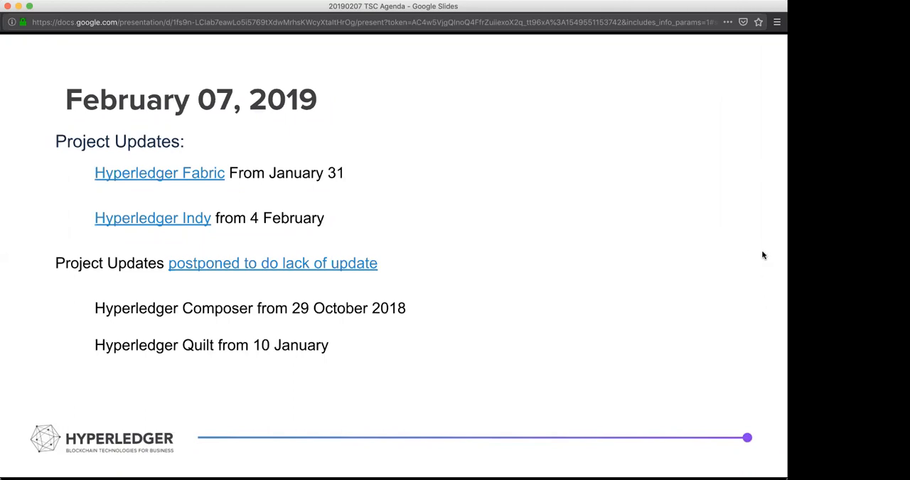
{"action": "mouse_move", "coordinate": [780, 376]}
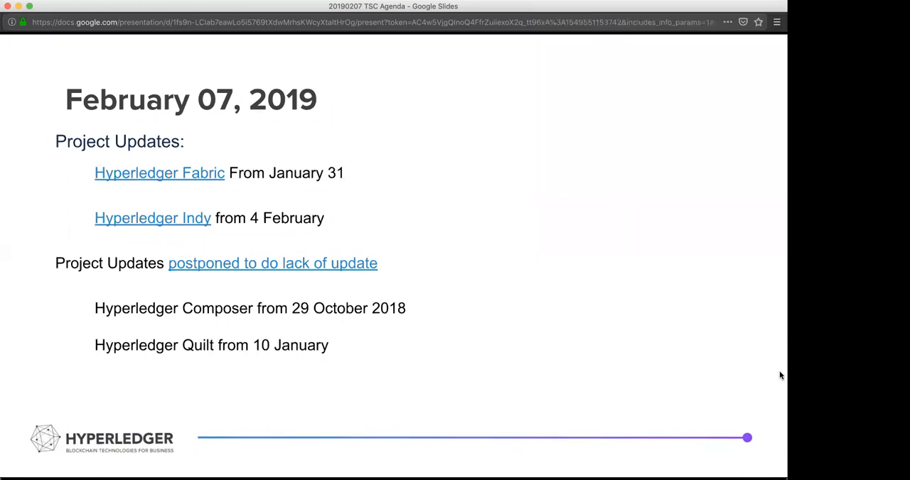
{"action": "mouse_move", "coordinate": [780, 463]}
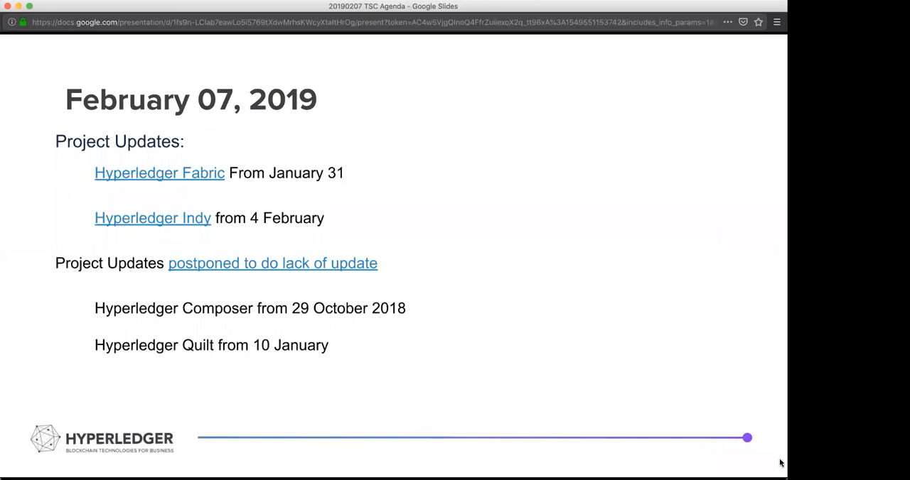
{"action": "mouse_move", "coordinate": [758, 81]}
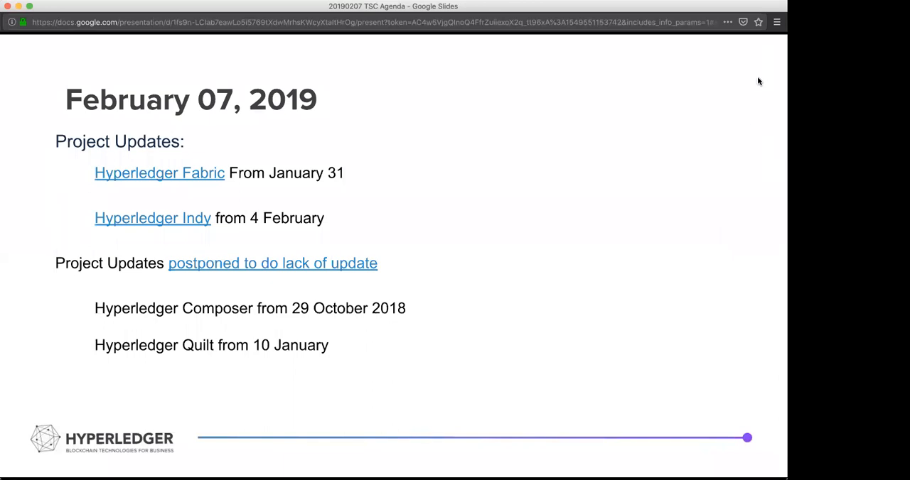
{"action": "mouse_move", "coordinate": [745, 135]}
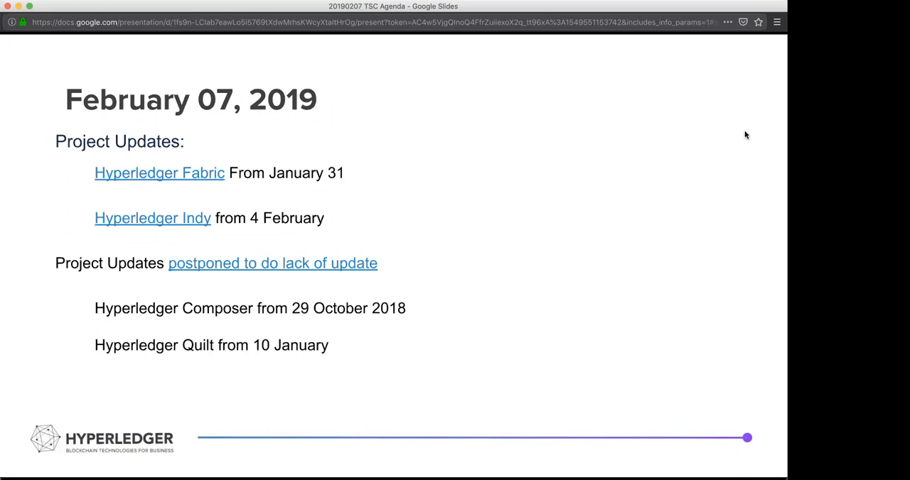
{"action": "mouse_move", "coordinate": [760, 206]}
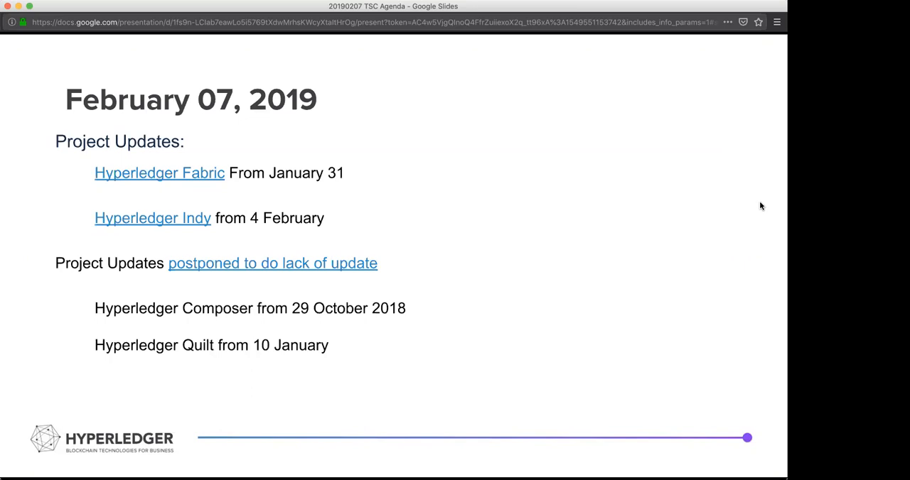
{"action": "mouse_move", "coordinate": [764, 309]}
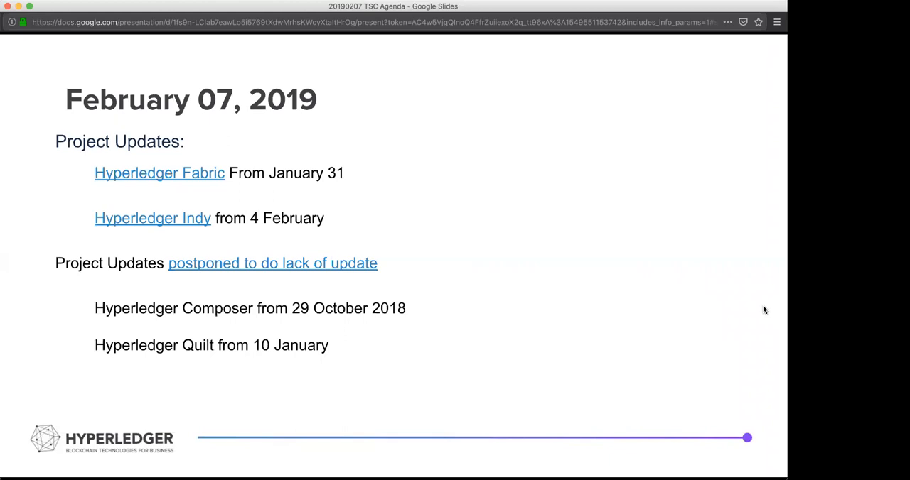
{"action": "mouse_move", "coordinate": [762, 272]}
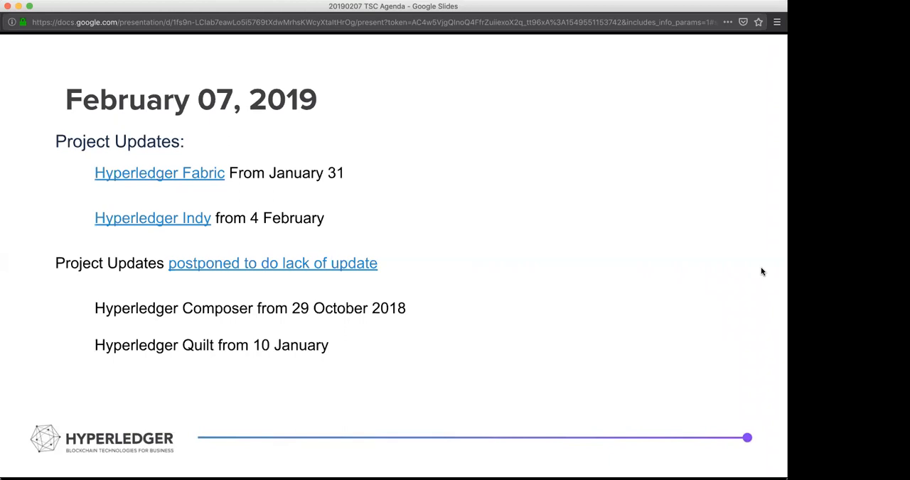
{"action": "mouse_move", "coordinate": [746, 242]}
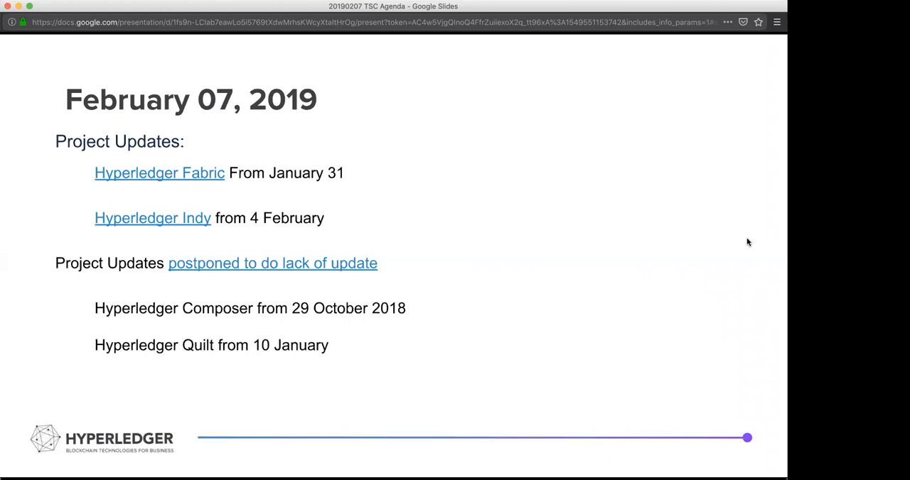
{"action": "mouse_move", "coordinate": [725, 245]}
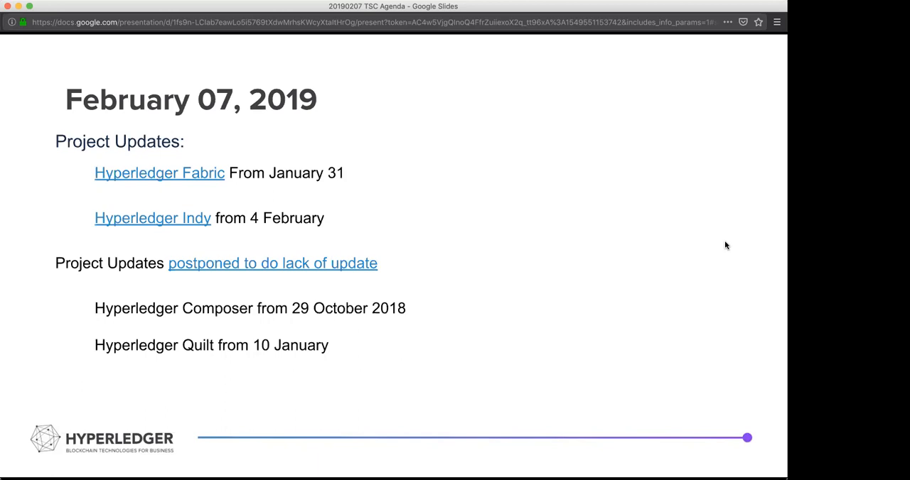
{"action": "mouse_move", "coordinate": [736, 75]}
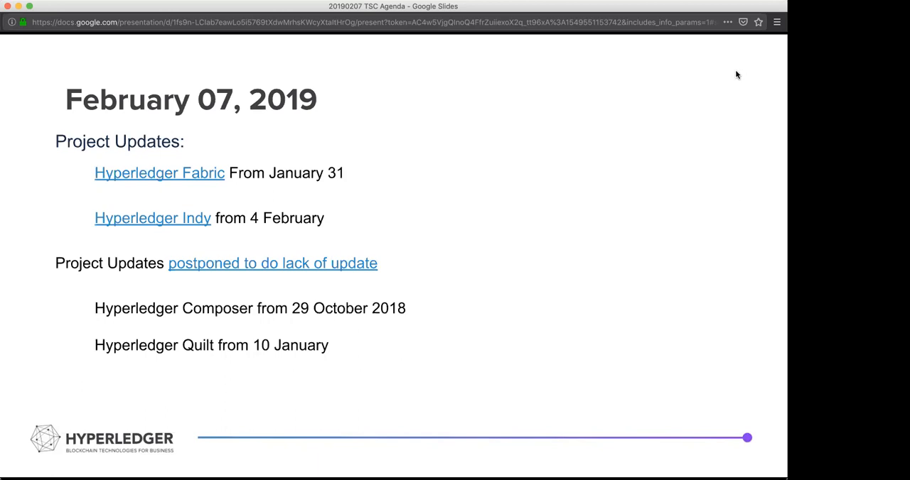
{"action": "mouse_move", "coordinate": [739, 69]}
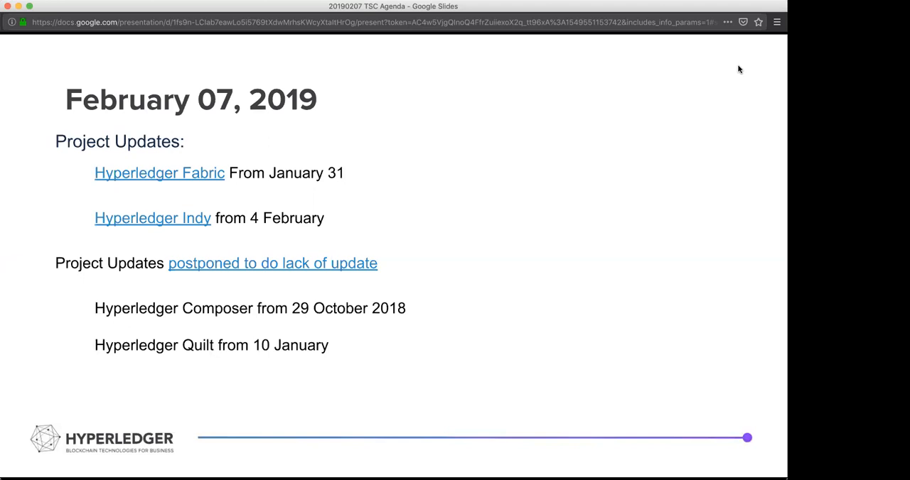
{"action": "mouse_move", "coordinate": [409, 243]}
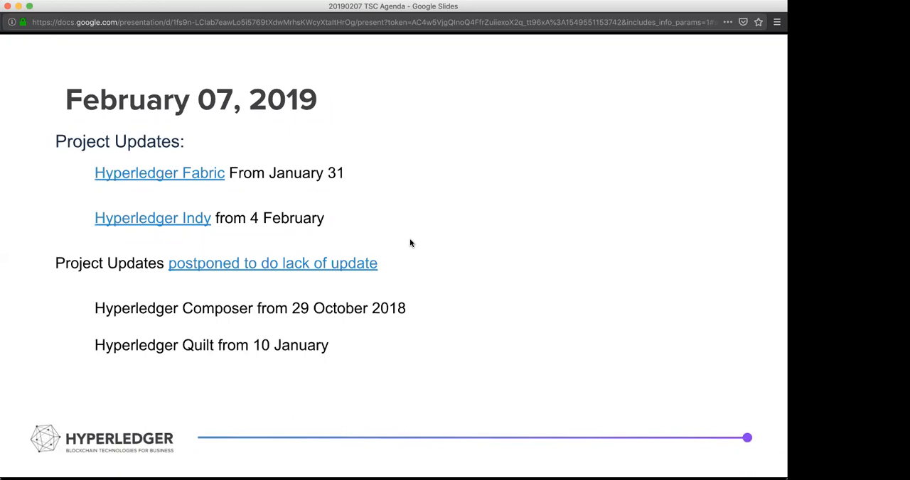
{"action": "mouse_move", "coordinate": [676, 327]}
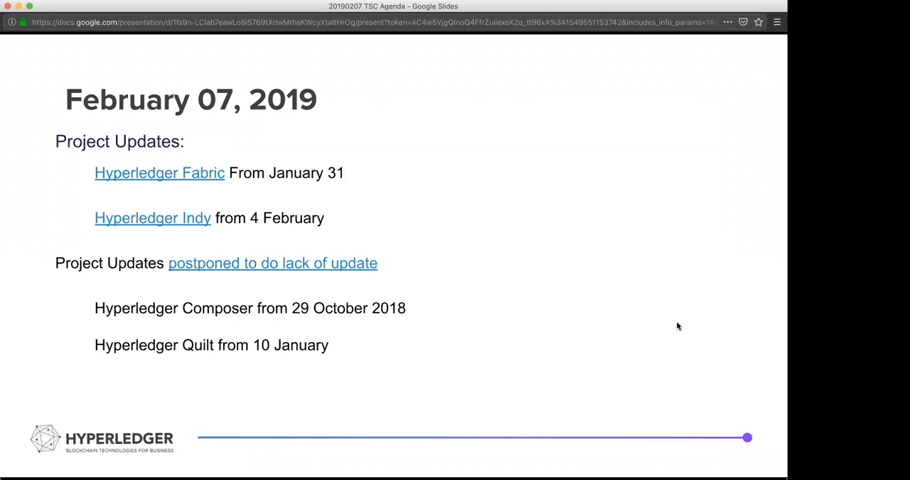
{"action": "mouse_move", "coordinate": [705, 56]}
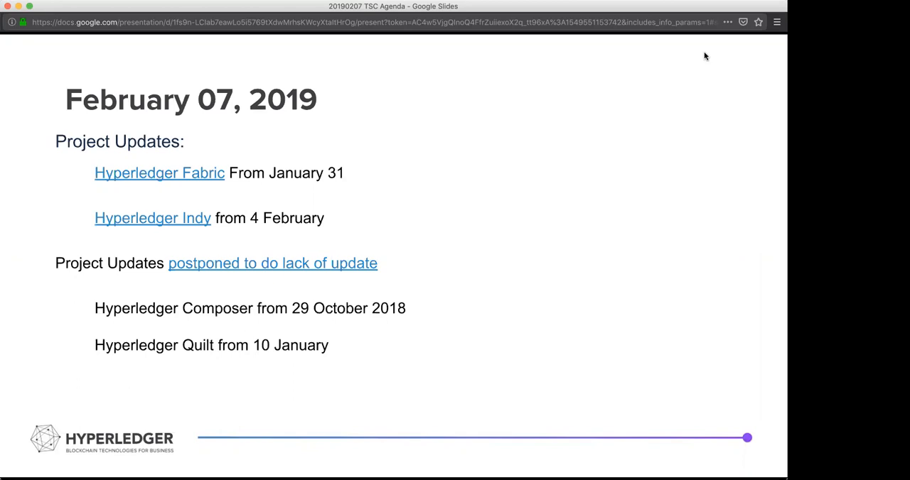
{"action": "mouse_move", "coordinate": [609, 23]}
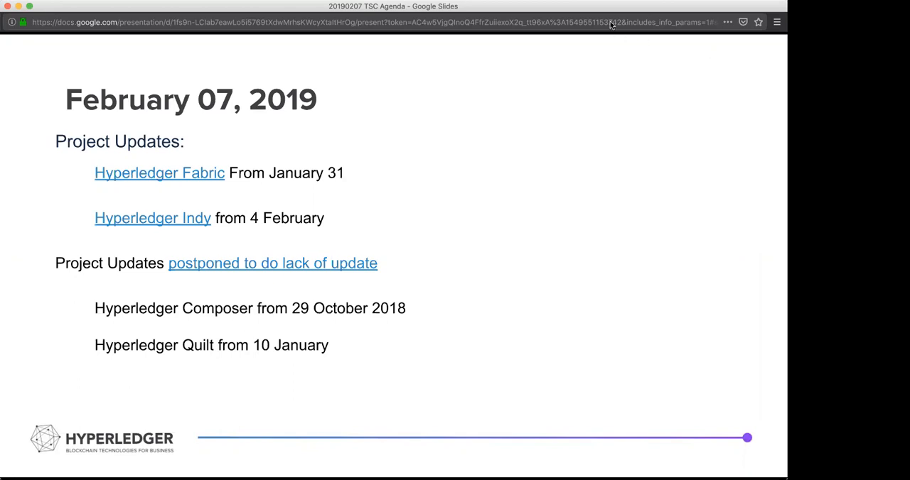
{"action": "mouse_move", "coordinate": [652, 81]}
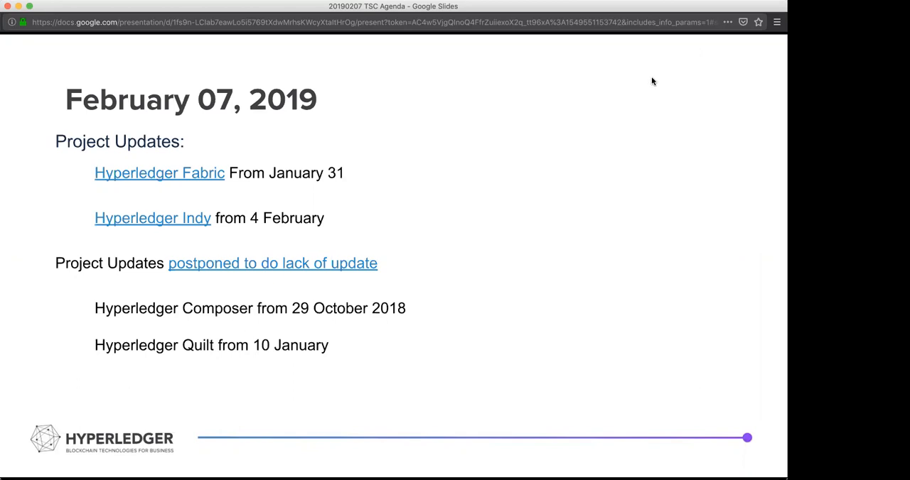
{"action": "mouse_move", "coordinate": [721, 360]}
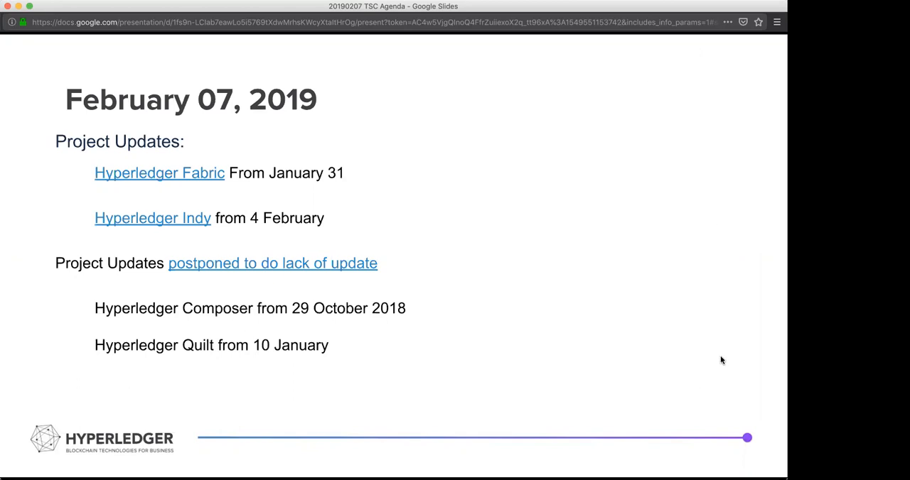
{"action": "mouse_move", "coordinate": [702, 404]}
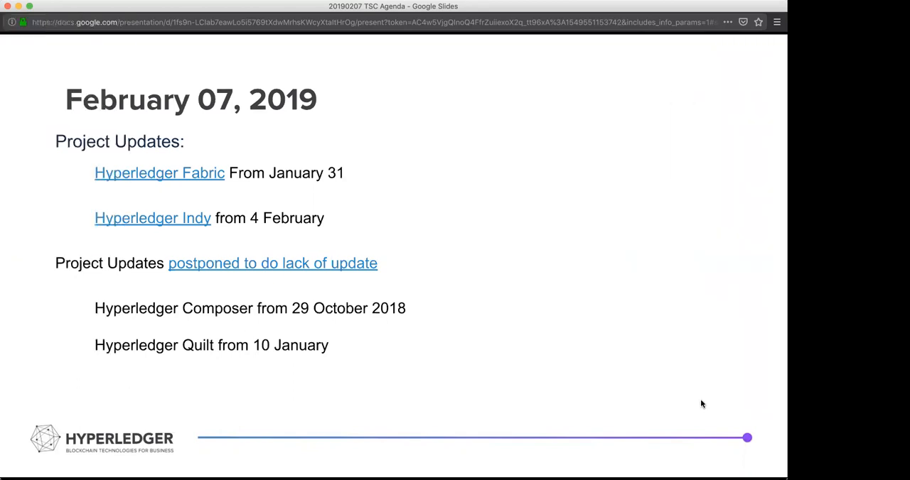
{"action": "mouse_move", "coordinate": [688, 322]}
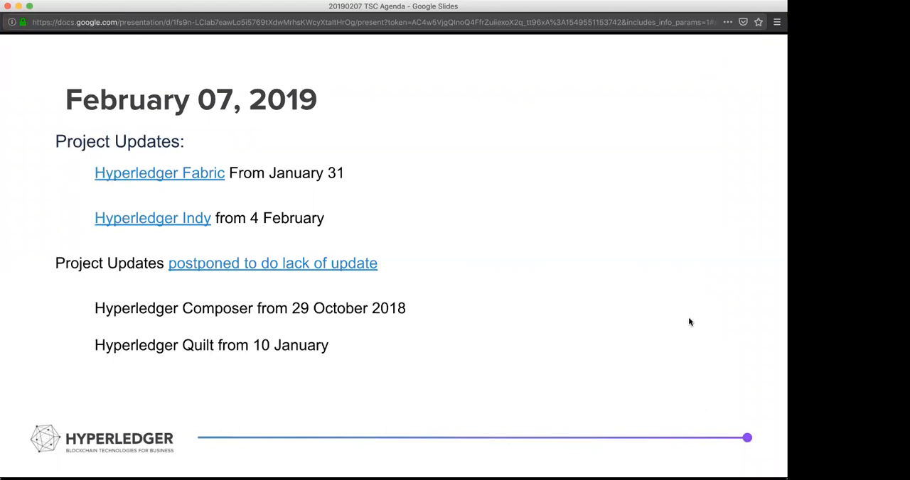
{"action": "mouse_move", "coordinate": [642, 27]}
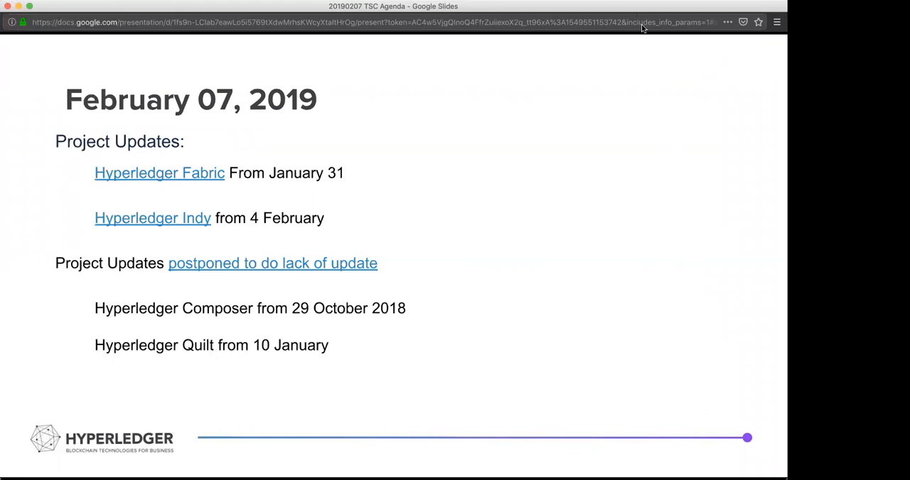
{"action": "mouse_move", "coordinate": [708, 160]}
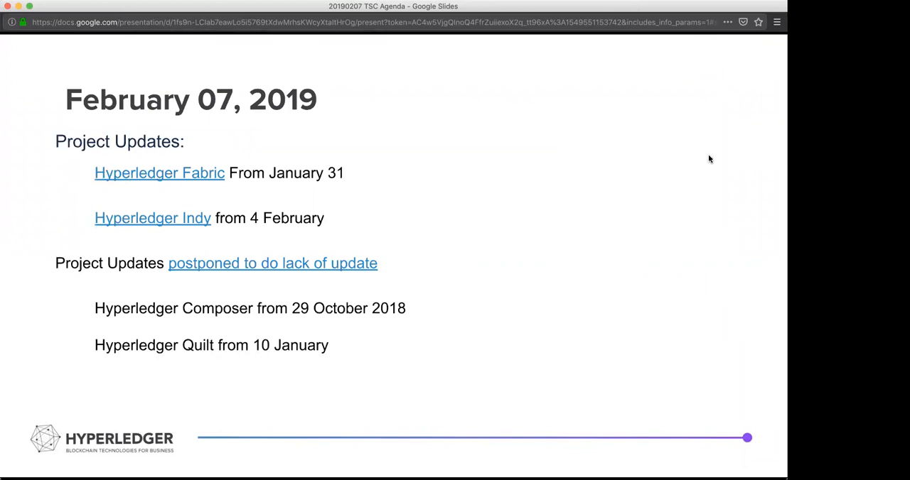
{"action": "mouse_move", "coordinate": [717, 234]}
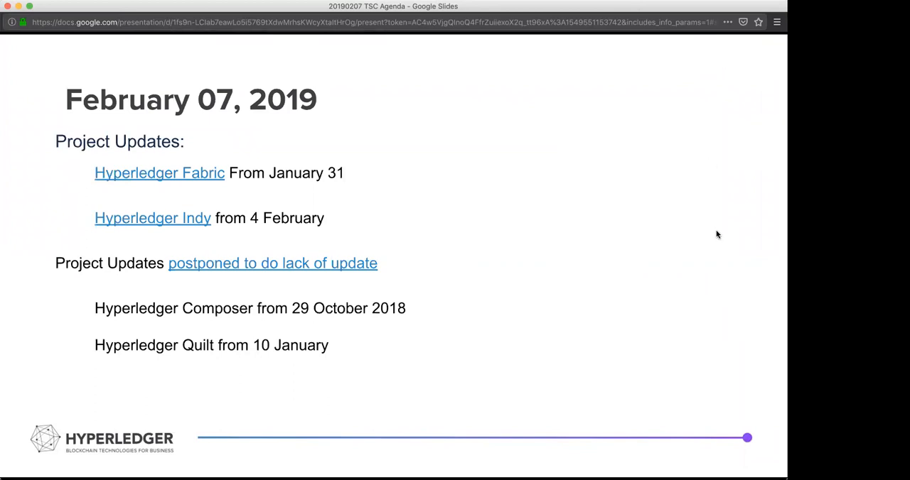
{"action": "mouse_move", "coordinate": [716, 224]}
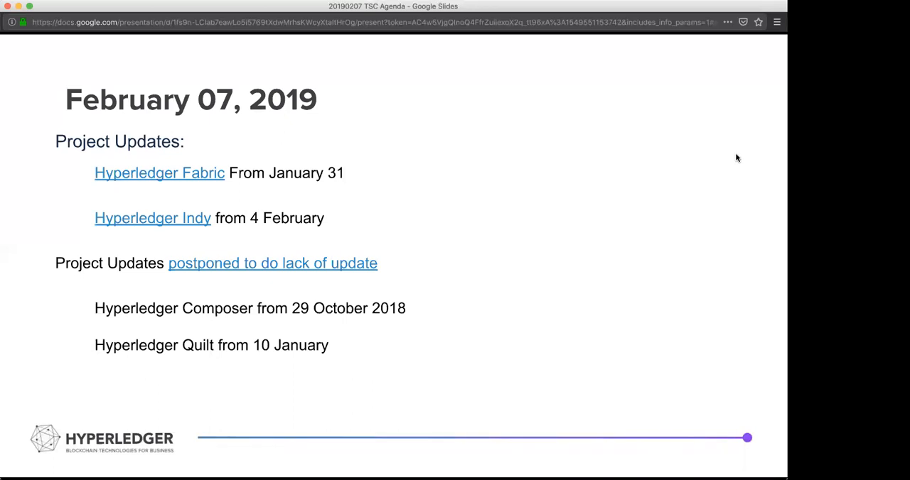
{"action": "mouse_move", "coordinate": [696, 275]}
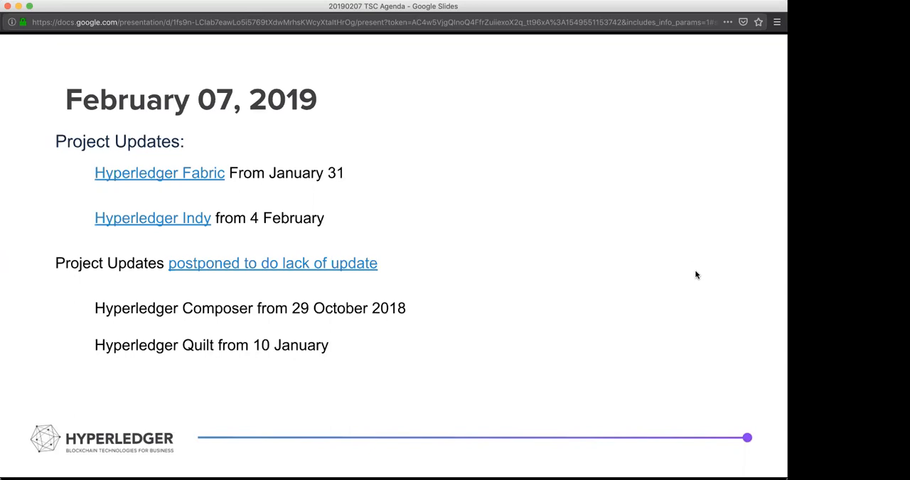
{"action": "mouse_move", "coordinate": [688, 140]}
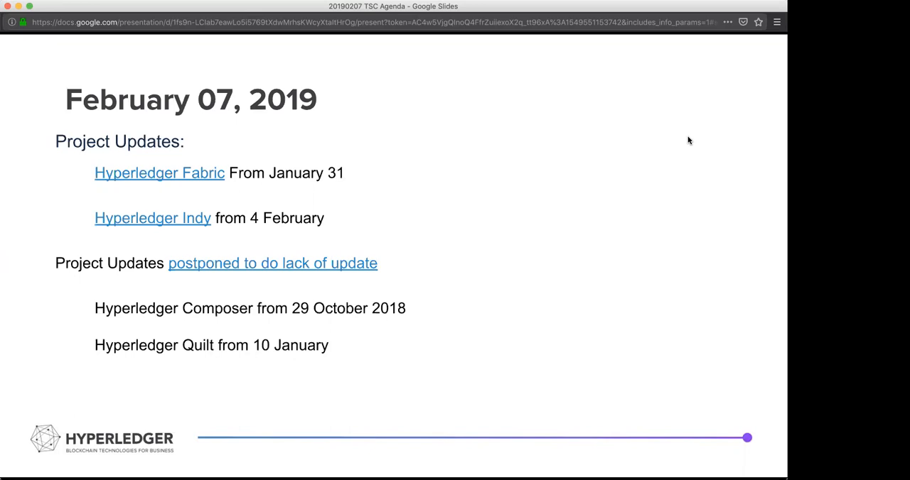
{"action": "mouse_move", "coordinate": [694, 72]}
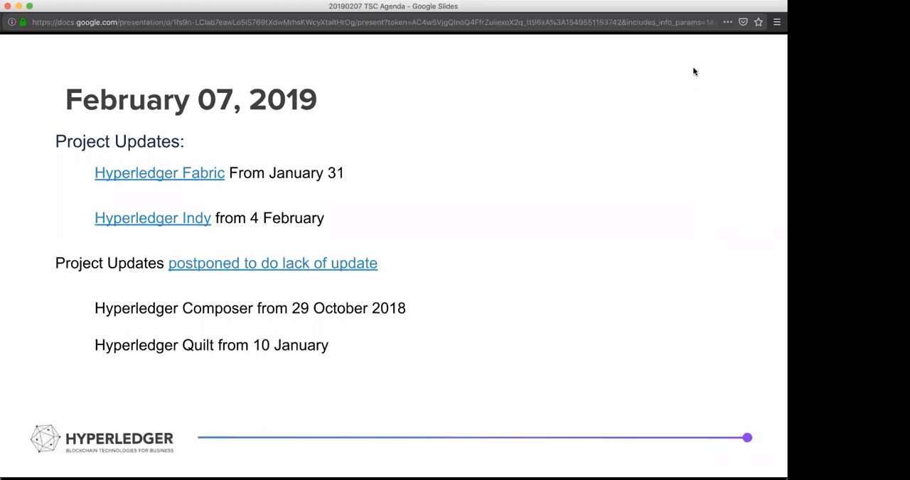
{"action": "mouse_move", "coordinate": [480, 153]}
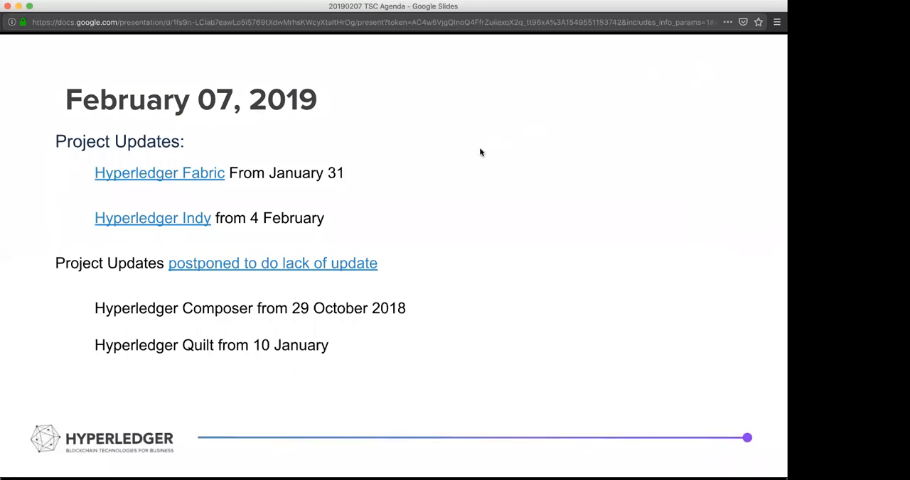
Advance from the February 07, 2019 Project Updates slide to the Discussion slide on chair election, bootcamps and Contributors Summit.
{"action": "key", "text": "Right"}
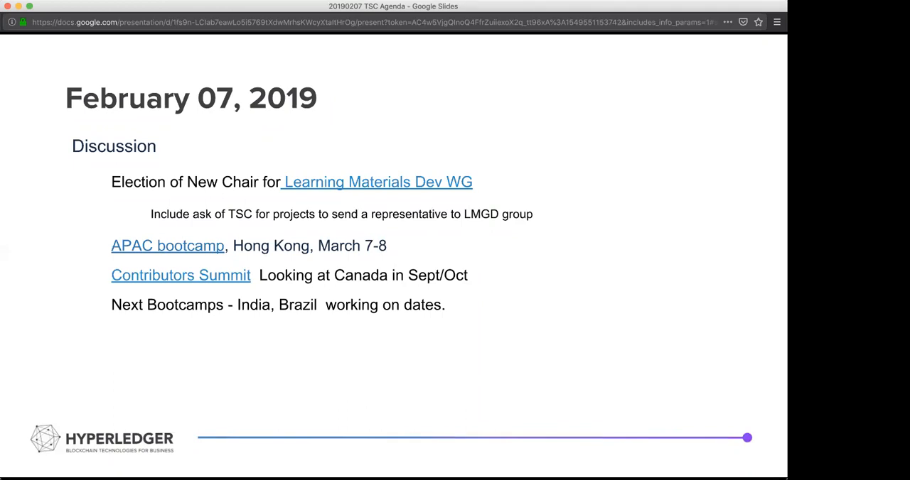
{"action": "mouse_move", "coordinate": [714, 462]}
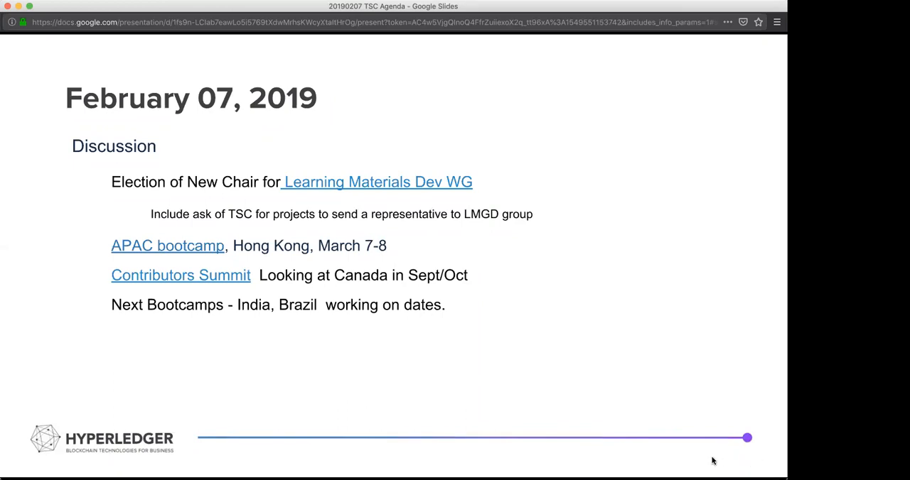
{"action": "mouse_move", "coordinate": [707, 319]}
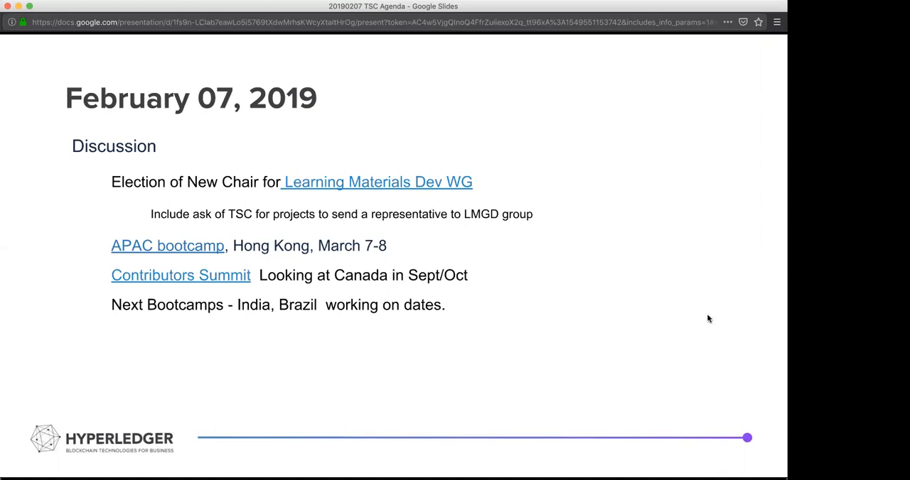
{"action": "mouse_move", "coordinate": [710, 313]}
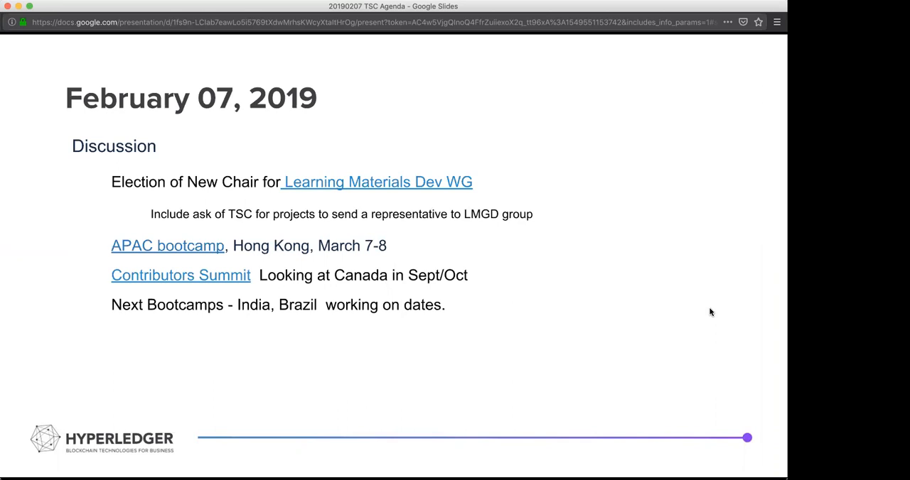
{"action": "mouse_move", "coordinate": [742, 89]}
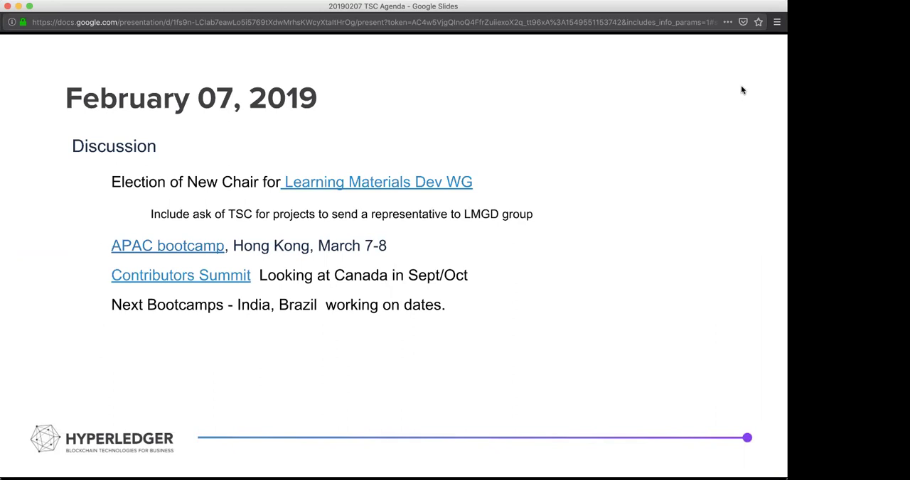
{"action": "mouse_move", "coordinate": [739, 64]}
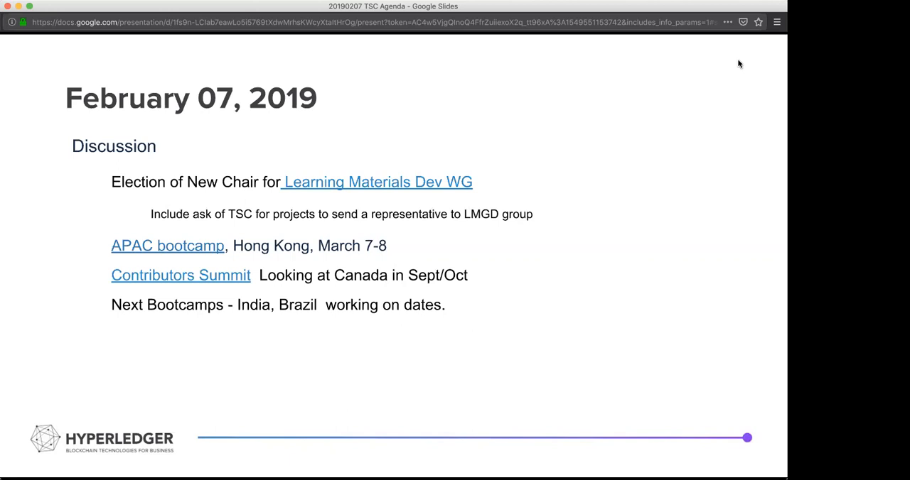
{"action": "mouse_move", "coordinate": [732, 64]}
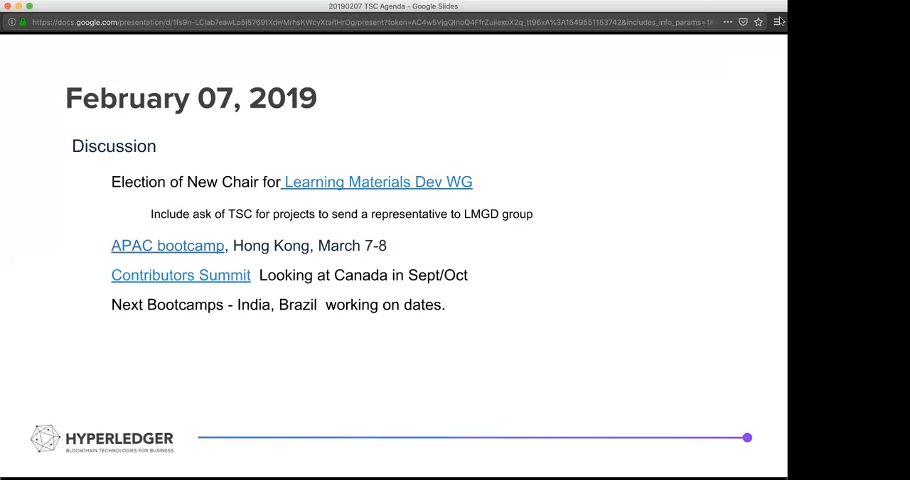
{"action": "mouse_move", "coordinate": [775, 42]}
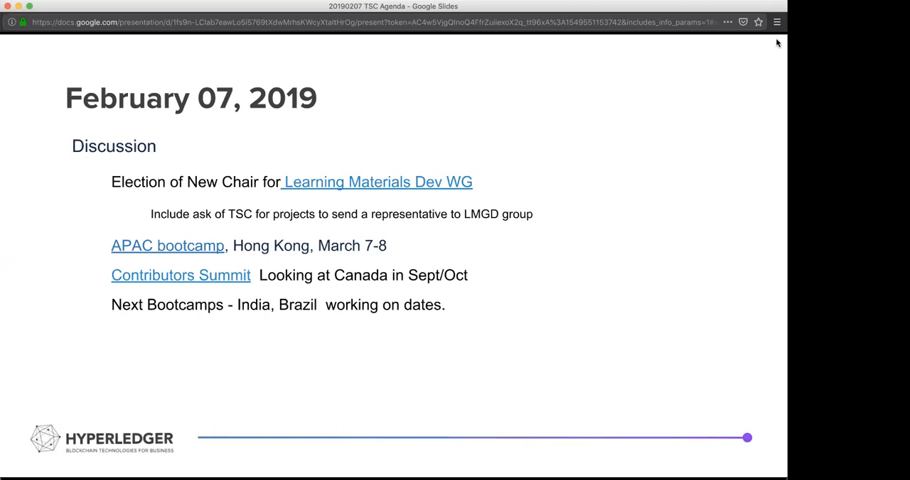
{"action": "mouse_move", "coordinate": [727, 373]}
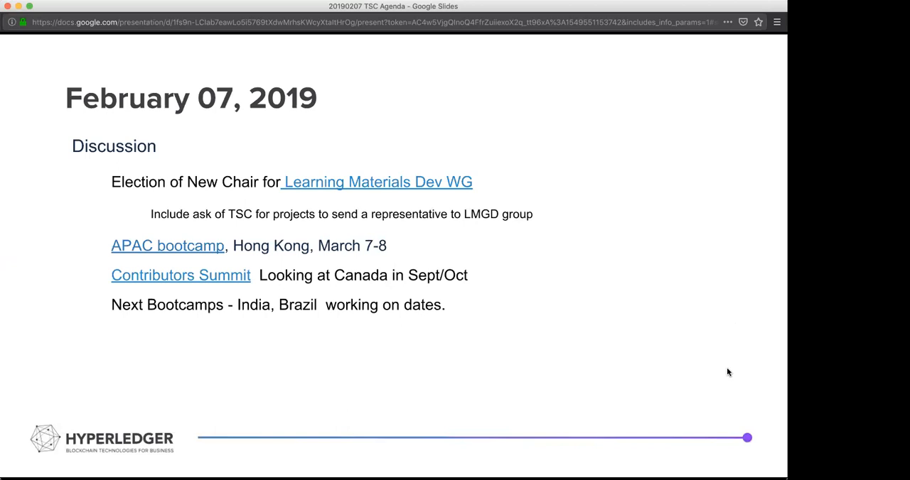
{"action": "mouse_move", "coordinate": [667, 249]}
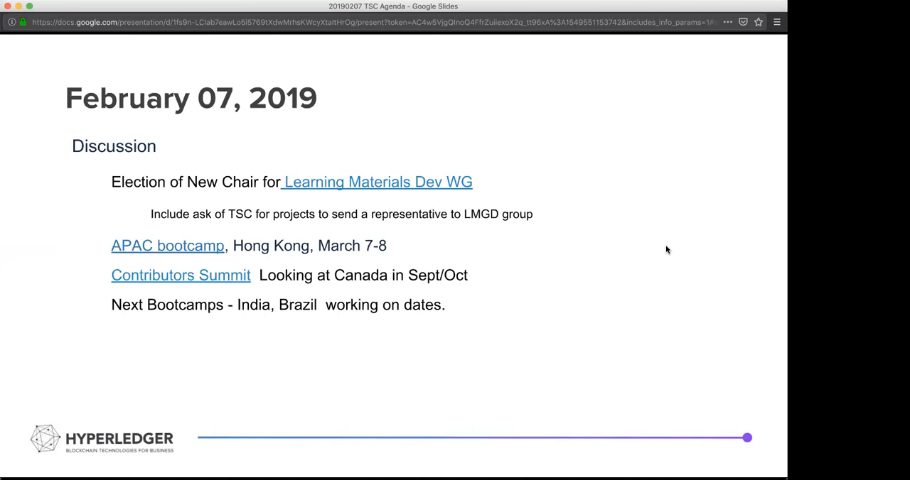
{"action": "mouse_move", "coordinate": [662, 244]}
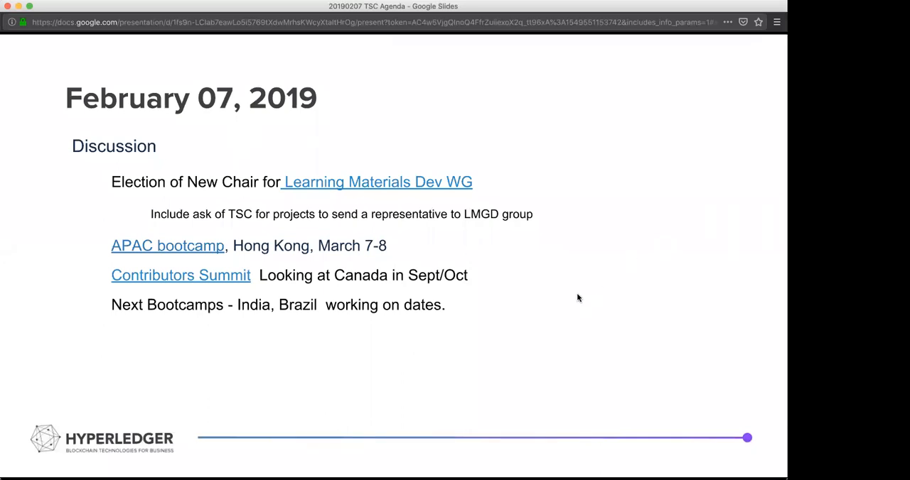
{"action": "mouse_move", "coordinate": [658, 83]}
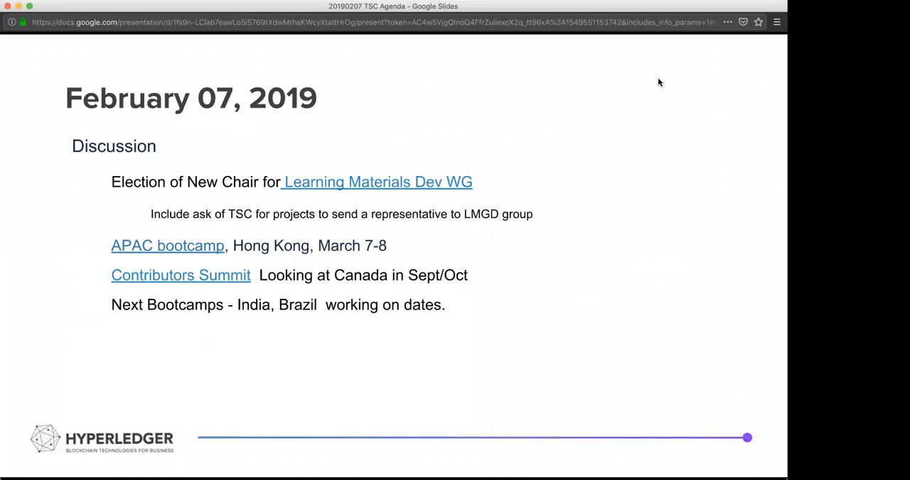
{"action": "mouse_move", "coordinate": [668, 151]}
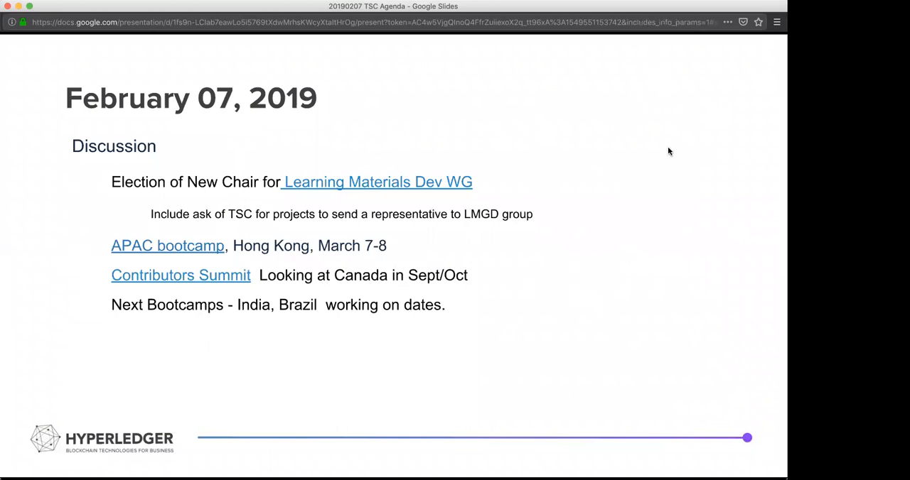
{"action": "mouse_move", "coordinate": [677, 223]}
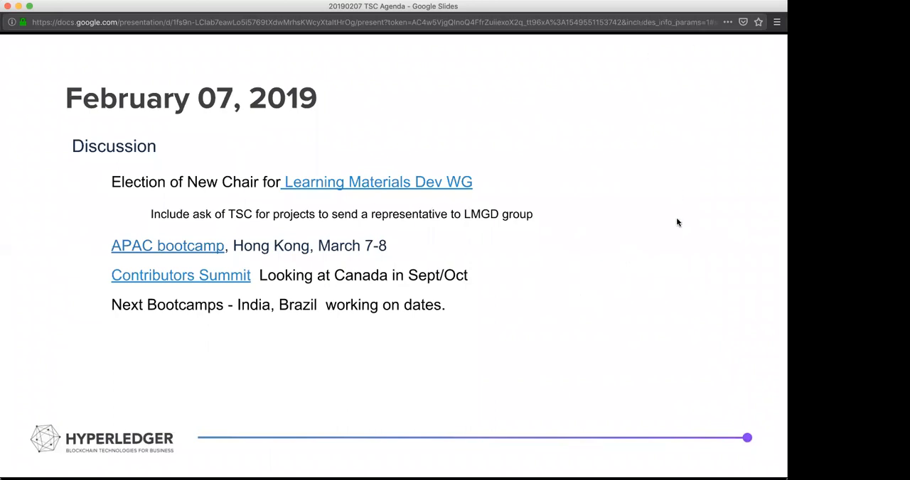
{"action": "mouse_move", "coordinate": [519, 198]}
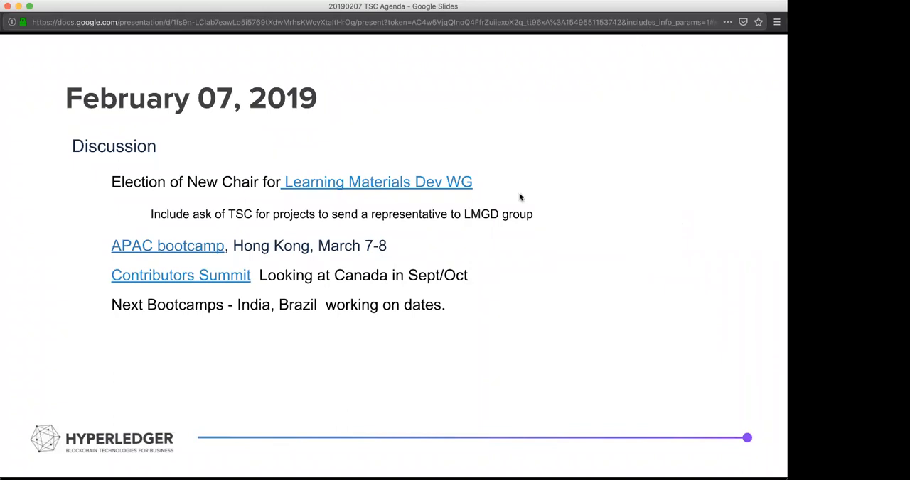
{"action": "mouse_move", "coordinate": [462, 354]}
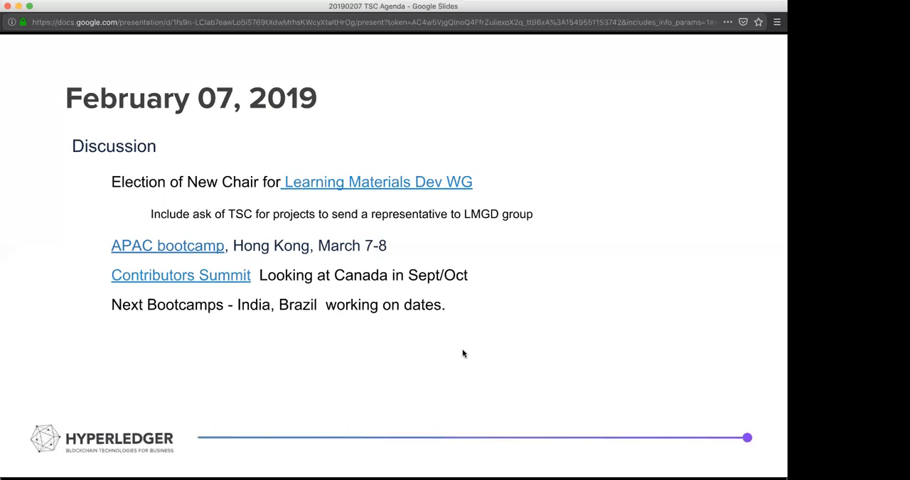
{"action": "mouse_move", "coordinate": [747, 99]}
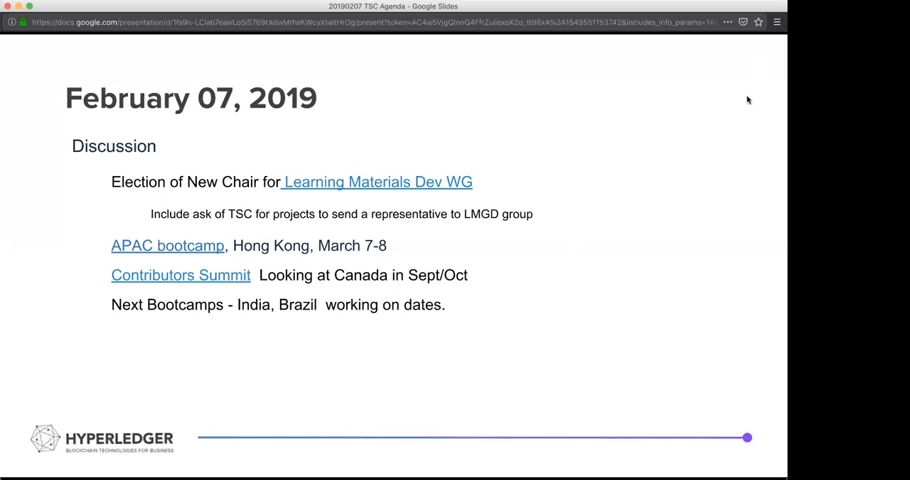
{"action": "mouse_move", "coordinate": [736, 66]}
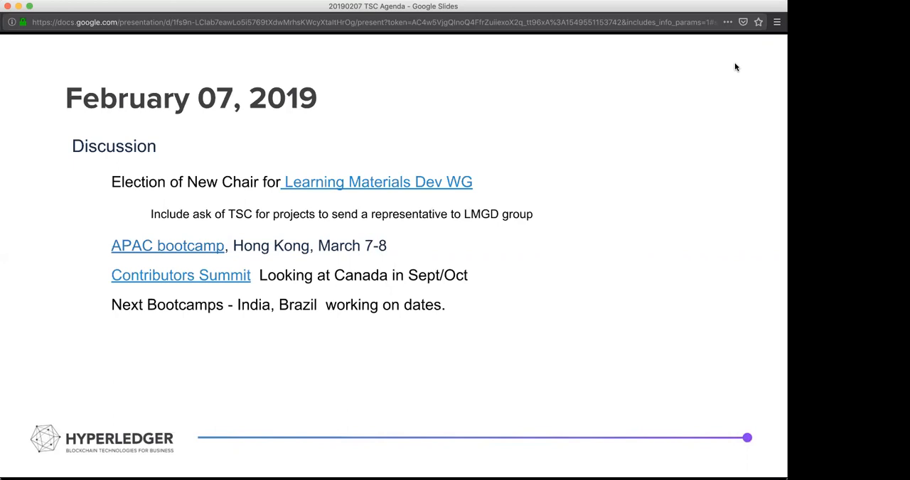
{"action": "mouse_move", "coordinate": [723, 76]}
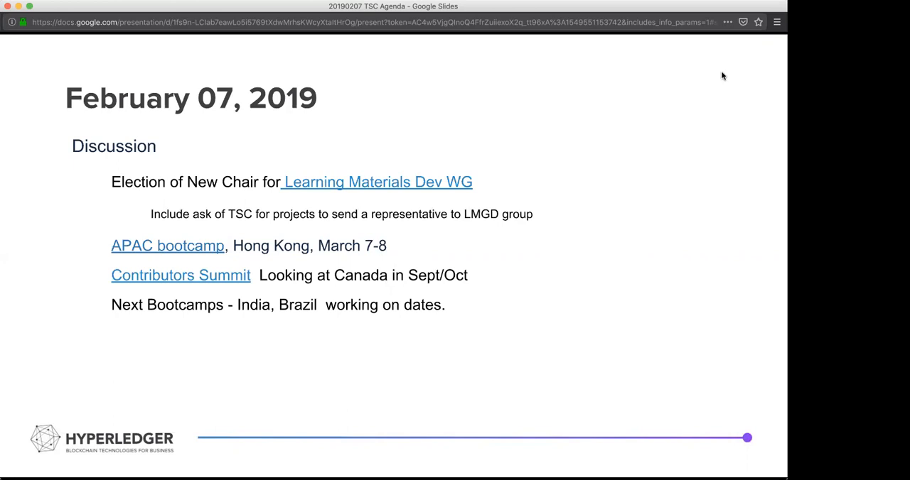
{"action": "mouse_move", "coordinate": [732, 60]}
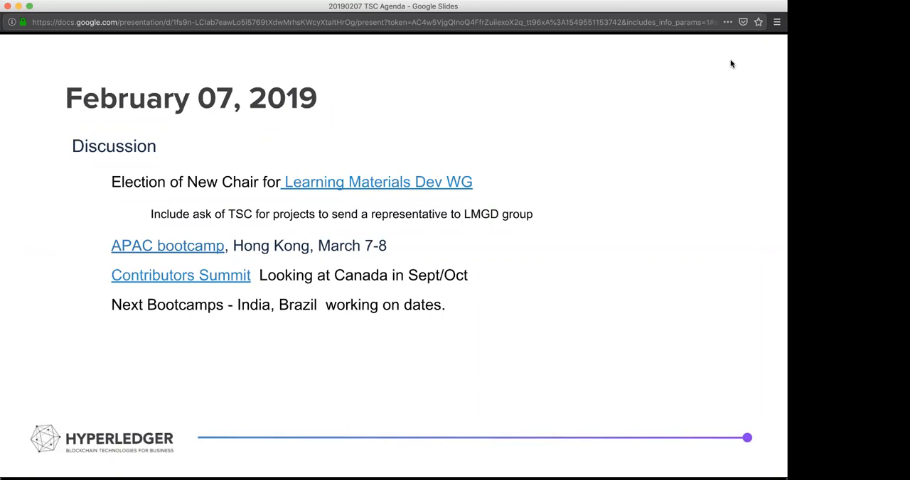
{"action": "mouse_move", "coordinate": [722, 71]}
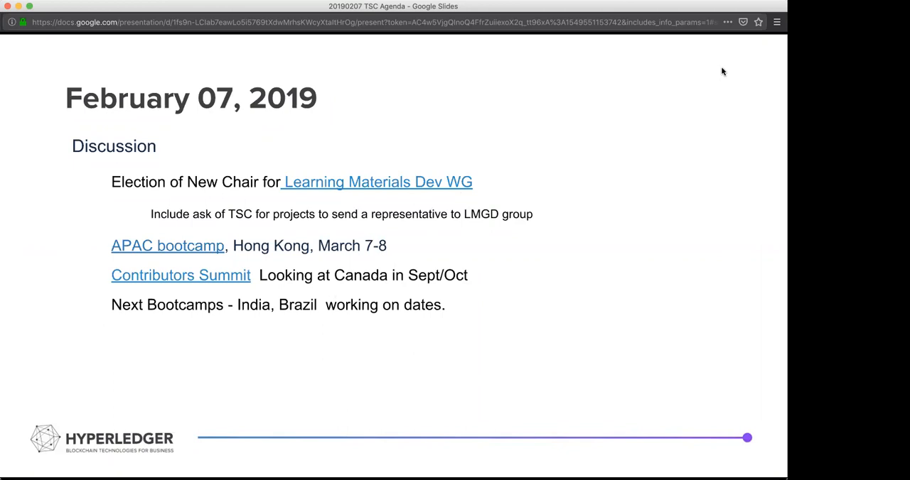
{"action": "mouse_move", "coordinate": [728, 67]}
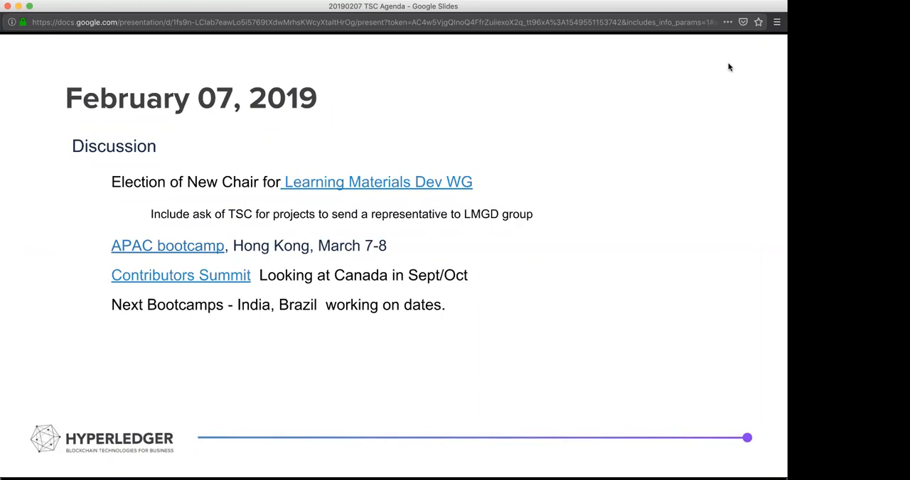
{"action": "mouse_move", "coordinate": [734, 84]}
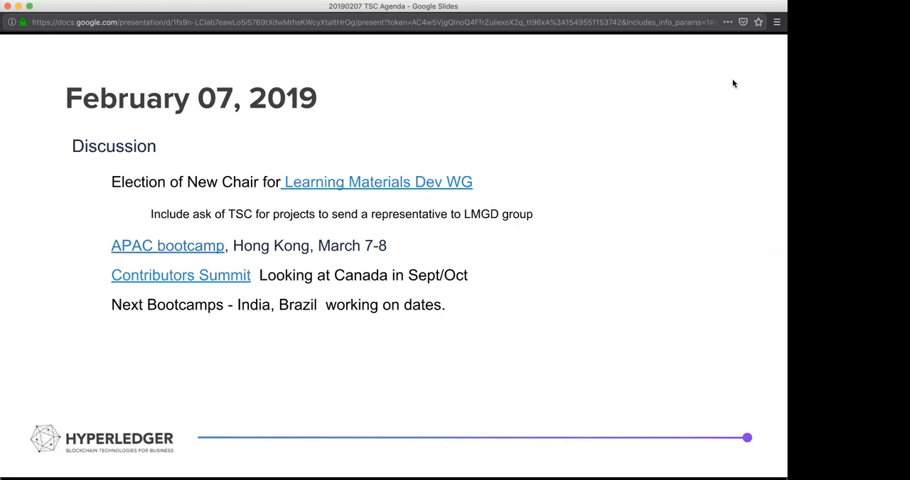
{"action": "mouse_move", "coordinate": [438, 244]}
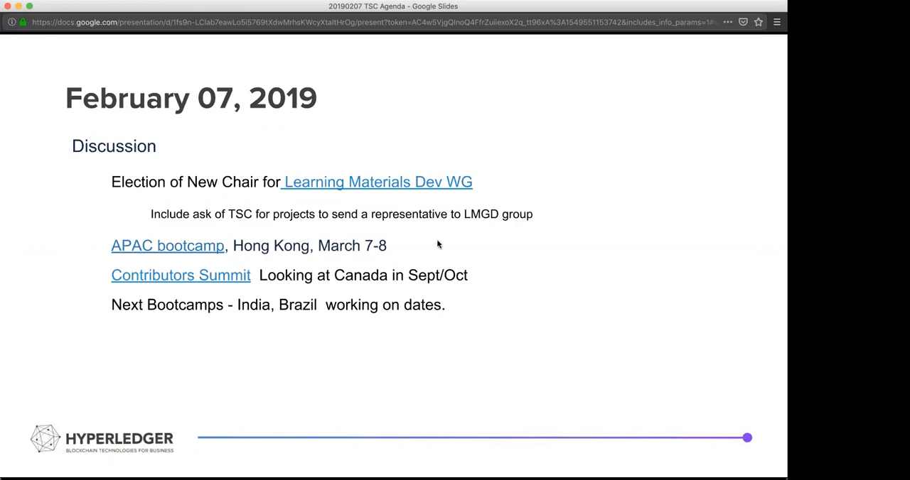
{"action": "mouse_move", "coordinate": [440, 262]}
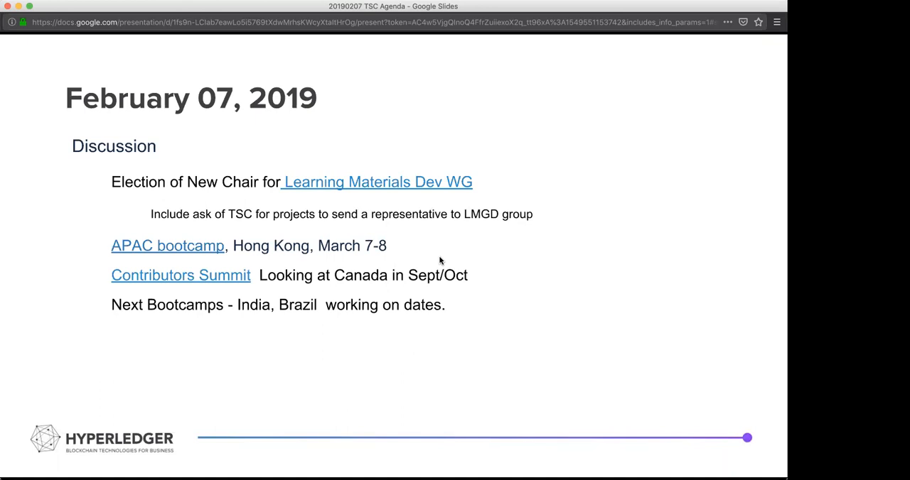
{"action": "mouse_move", "coordinate": [475, 251]}
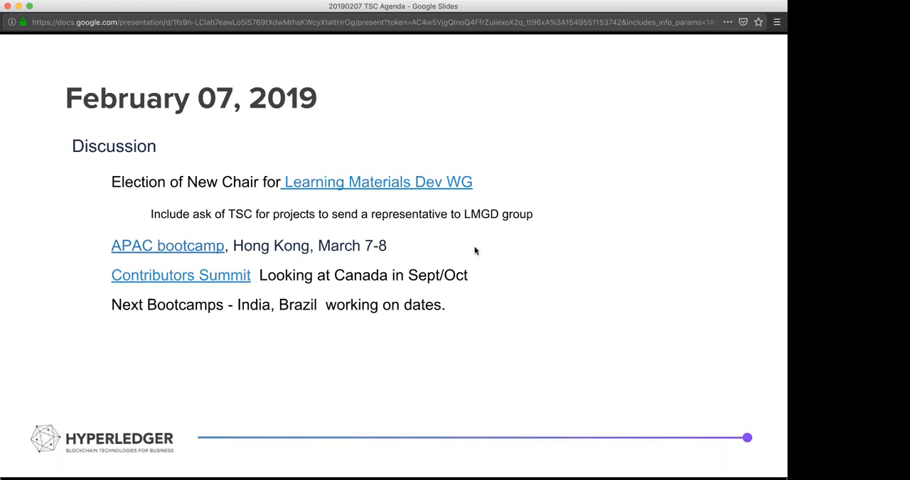
{"action": "mouse_move", "coordinate": [490, 276]}
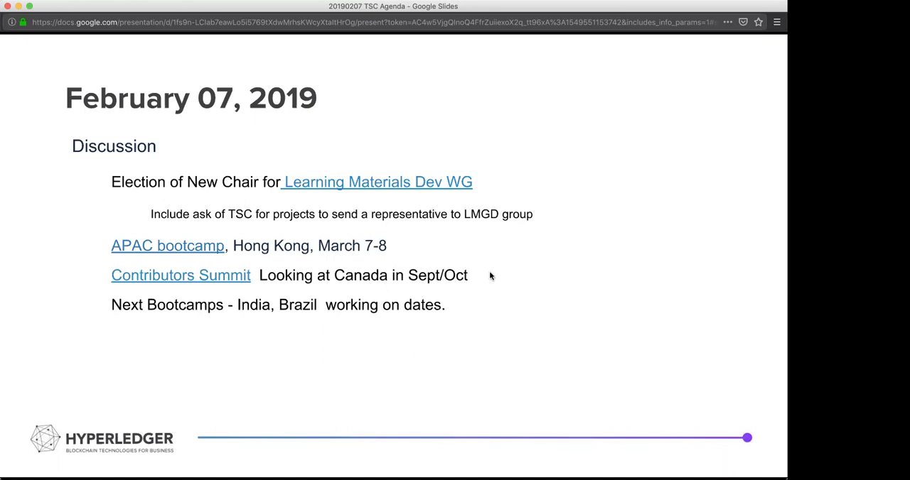
{"action": "mouse_move", "coordinate": [501, 203]}
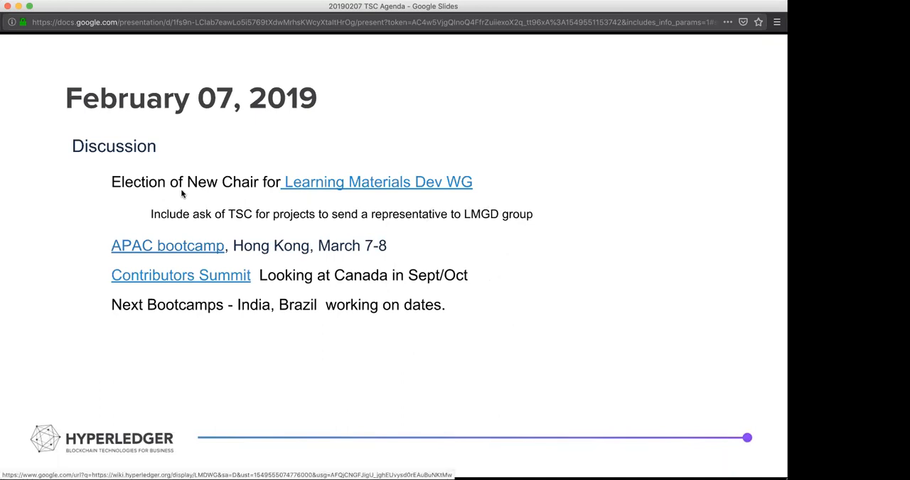
{"action": "mouse_move", "coordinate": [110, 177]}
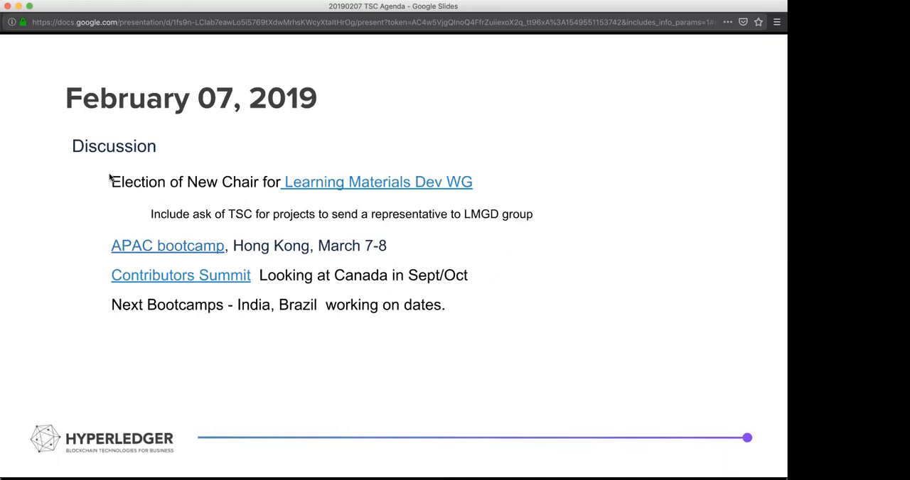
{"action": "mouse_move", "coordinate": [444, 214]}
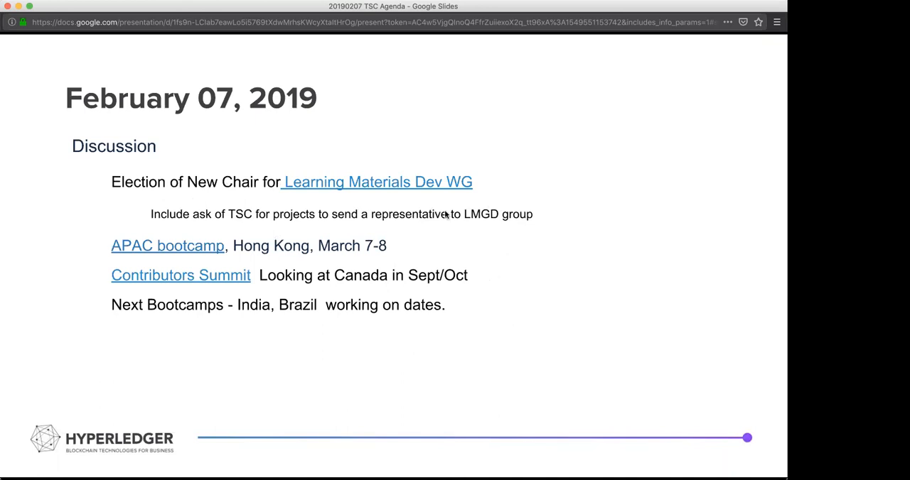
{"action": "mouse_move", "coordinate": [502, 200]}
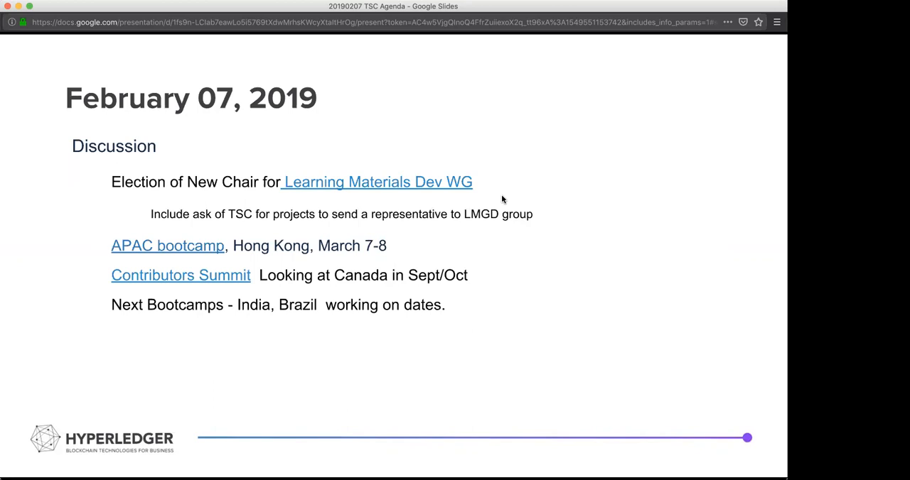
{"action": "mouse_move", "coordinate": [322, 236]}
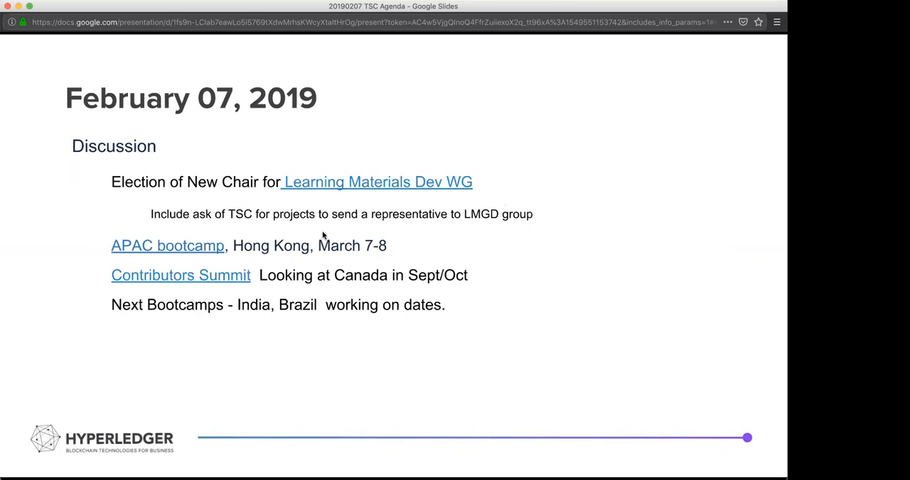
{"action": "mouse_move", "coordinate": [292, 218]}
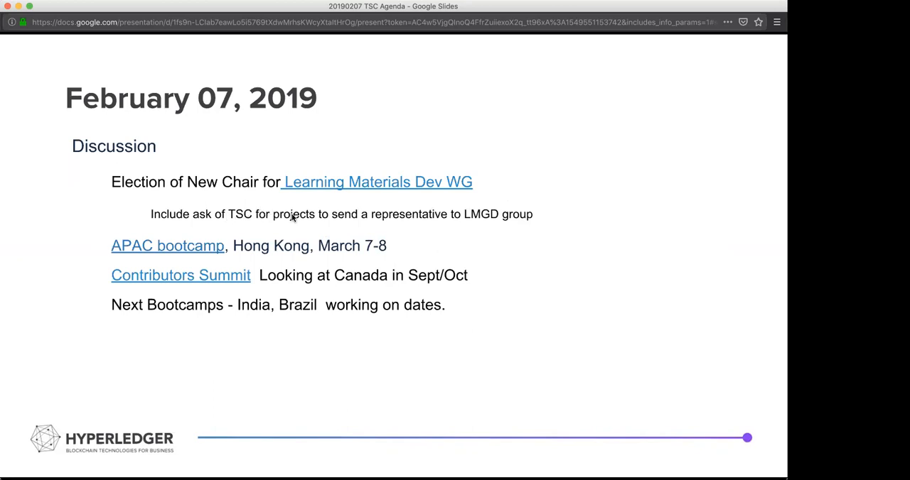
{"action": "mouse_move", "coordinate": [507, 211]}
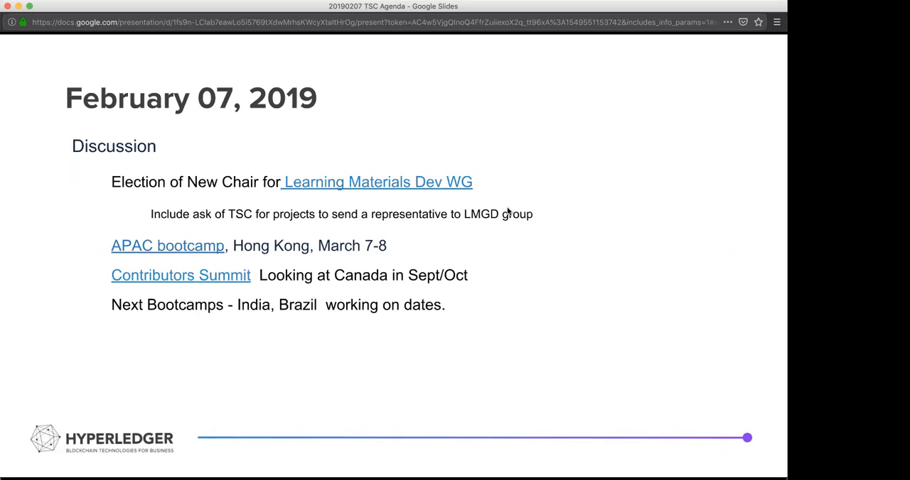
{"action": "mouse_move", "coordinate": [647, 225]}
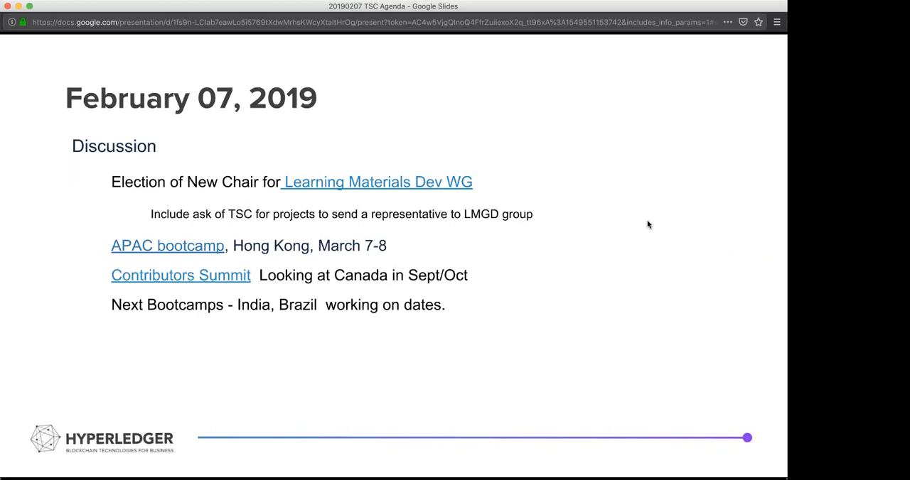
{"action": "mouse_move", "coordinate": [483, 186]}
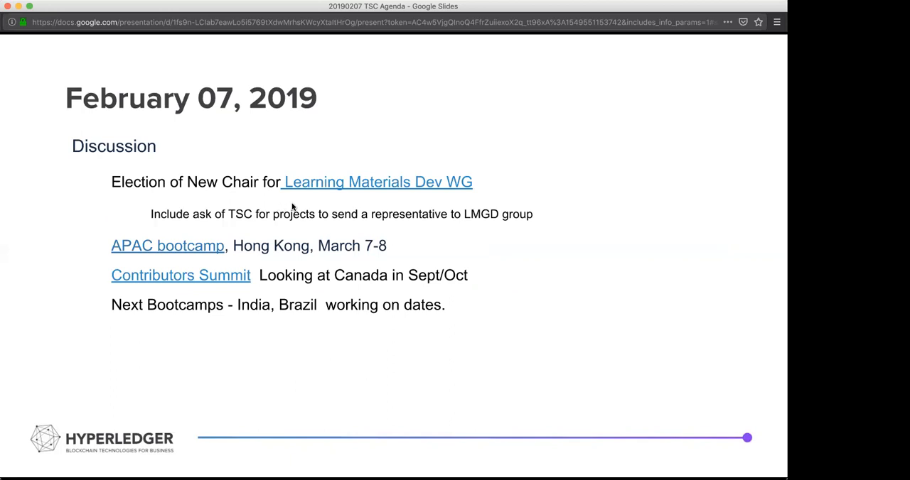
{"action": "mouse_move", "coordinate": [372, 223]}
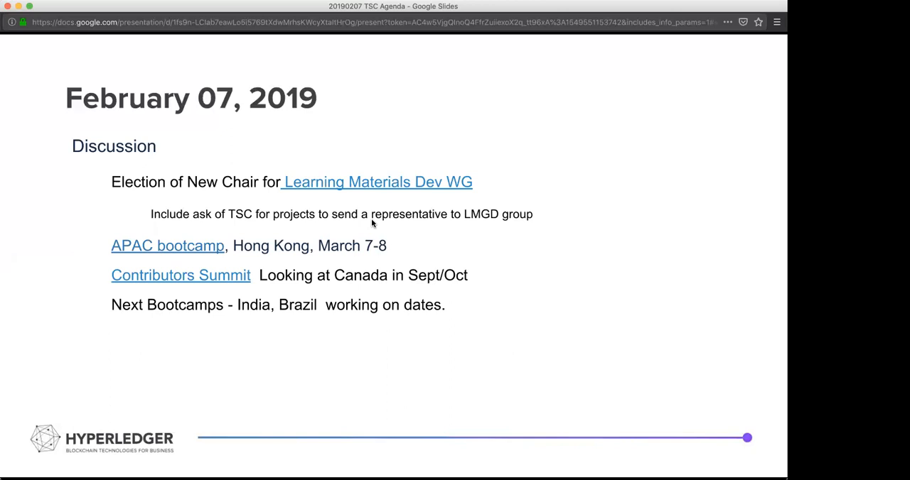
{"action": "mouse_move", "coordinate": [657, 172]}
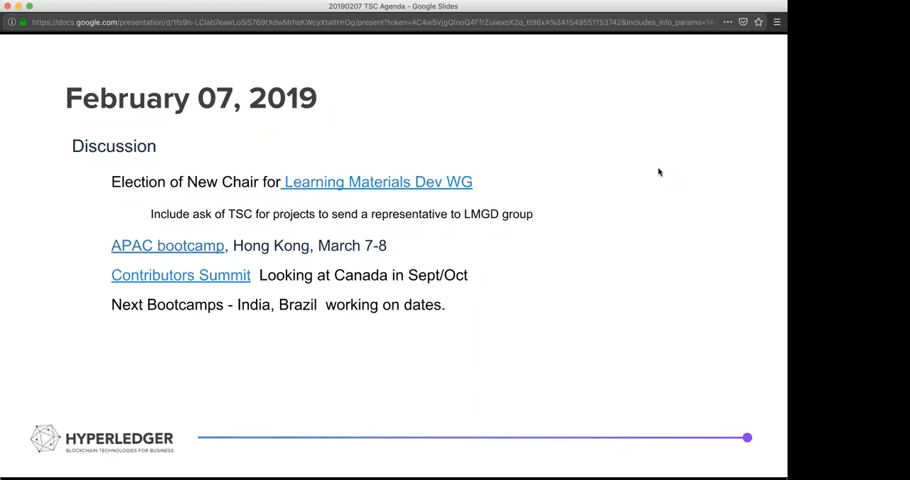
{"action": "mouse_move", "coordinate": [780, 77]}
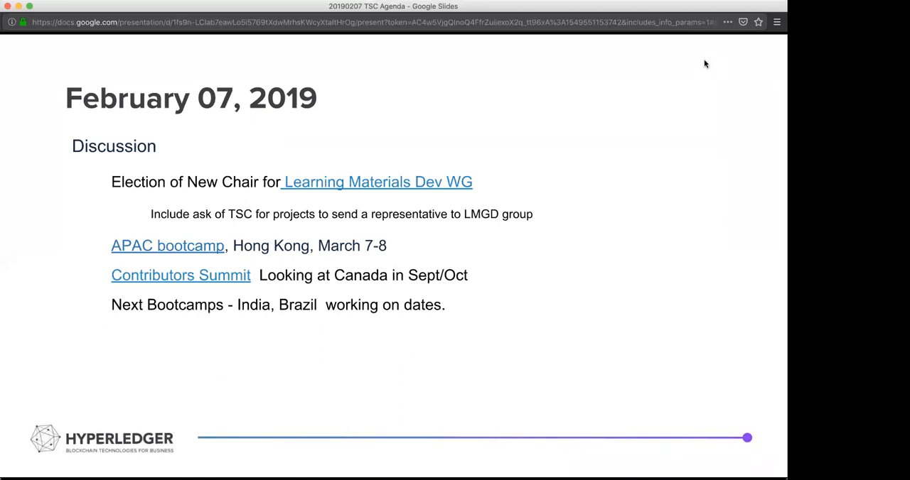
{"action": "mouse_move", "coordinate": [720, 65]}
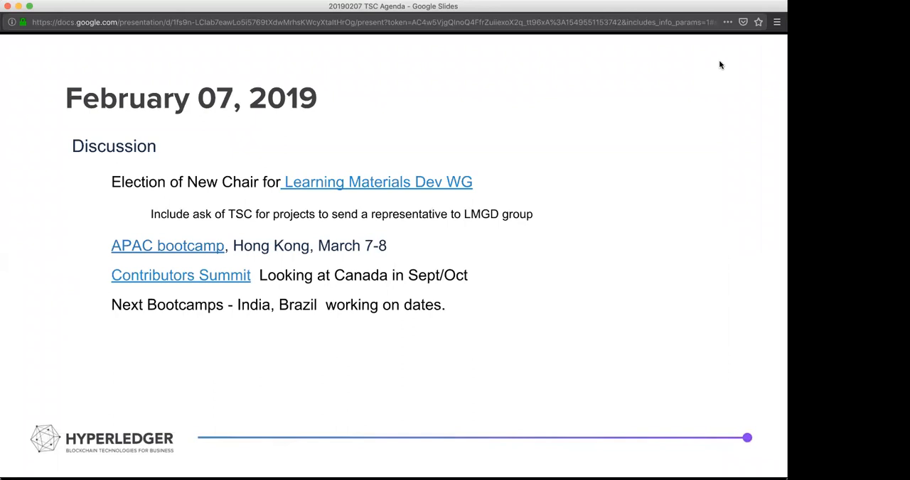
{"action": "mouse_move", "coordinate": [492, 233]}
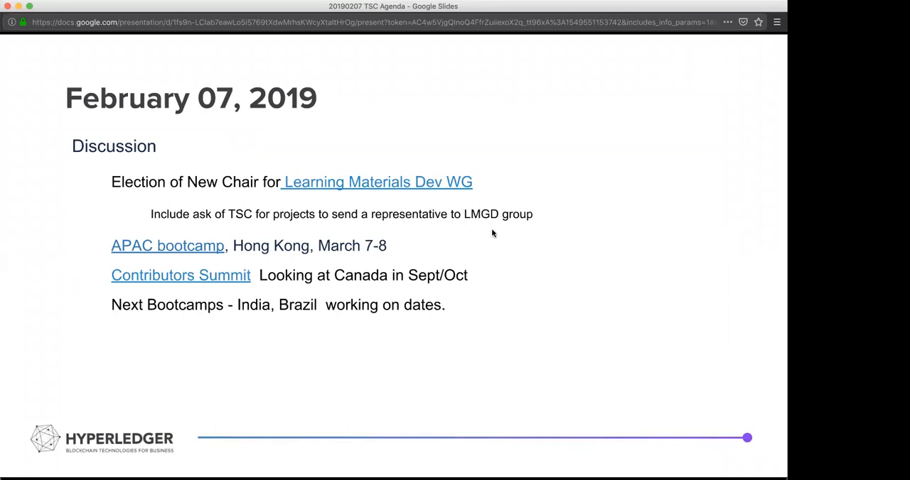
{"action": "mouse_move", "coordinate": [528, 207]}
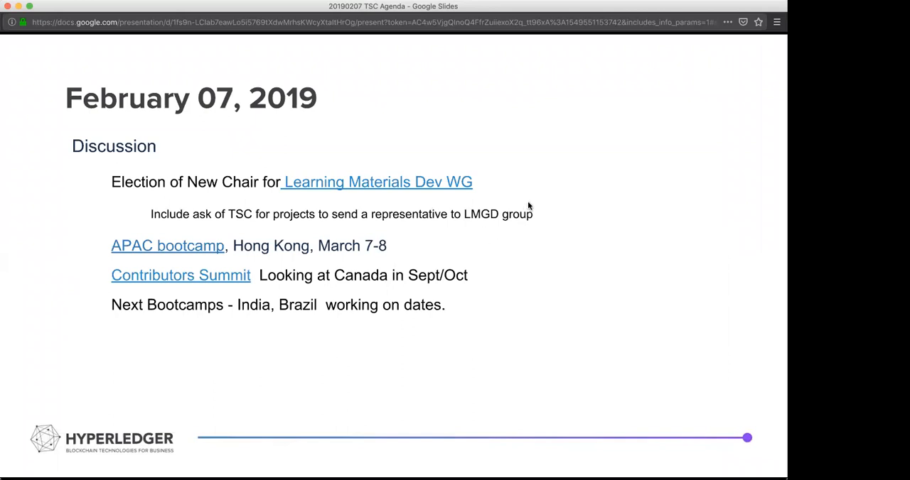
{"action": "mouse_move", "coordinate": [524, 224]}
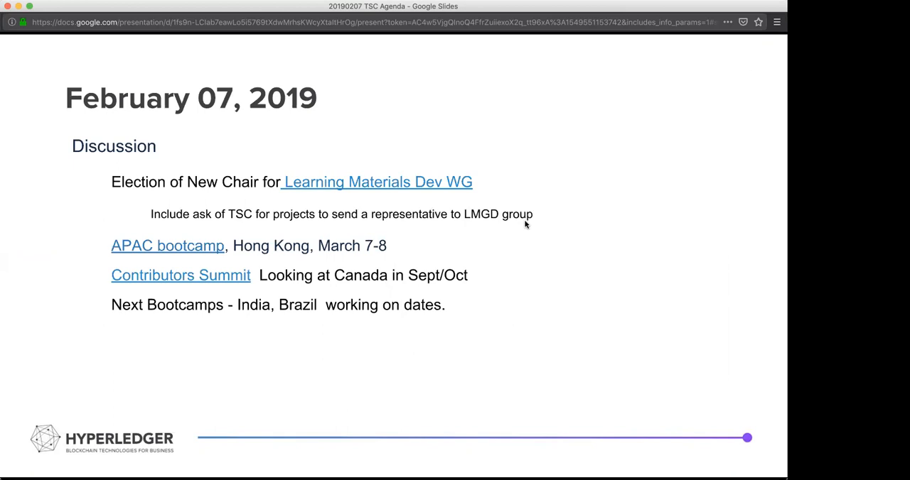
{"action": "mouse_move", "coordinate": [430, 240]}
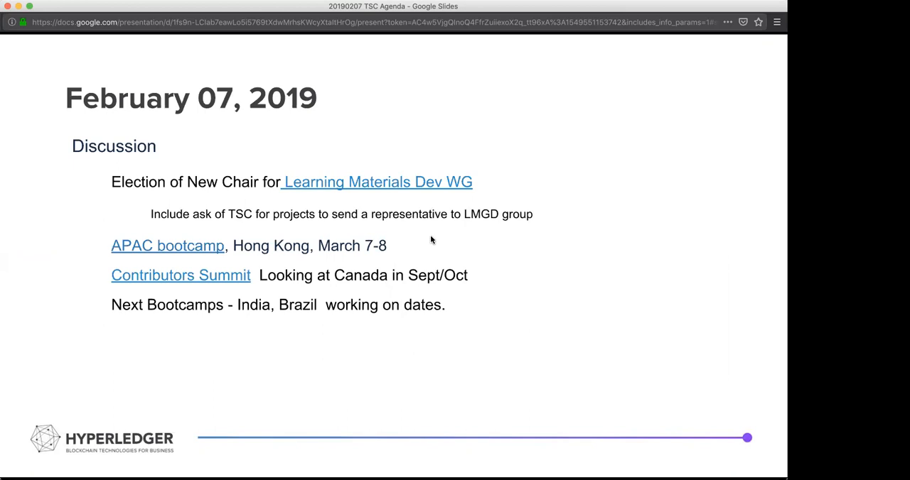
{"action": "mouse_move", "coordinate": [408, 240]}
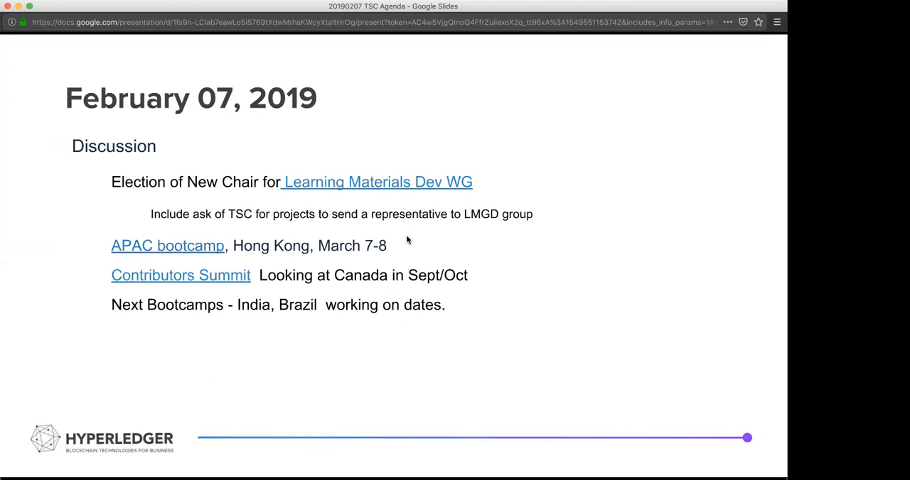
{"action": "mouse_move", "coordinate": [588, 128]}
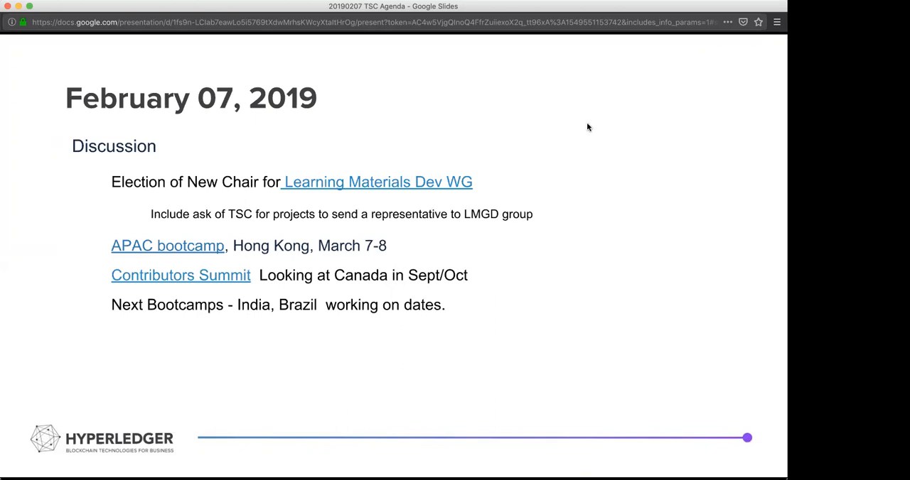
{"action": "mouse_move", "coordinate": [469, 298]}
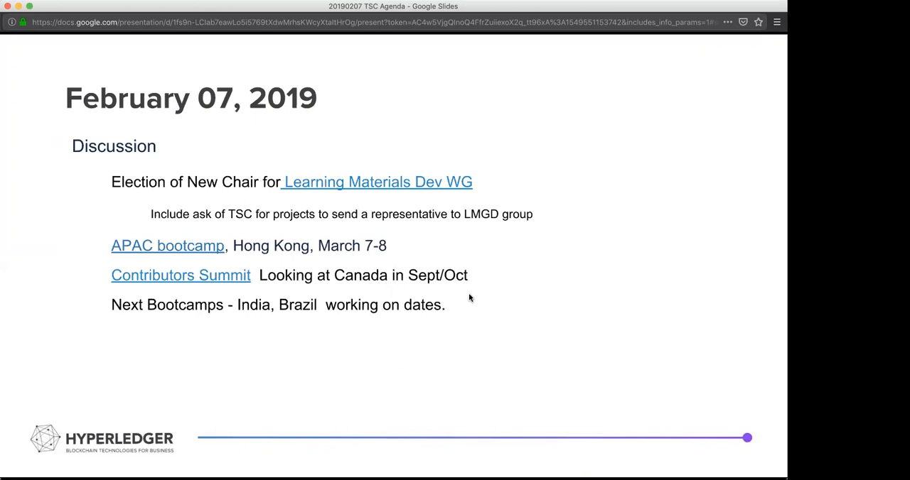
{"action": "mouse_move", "coordinate": [486, 312]}
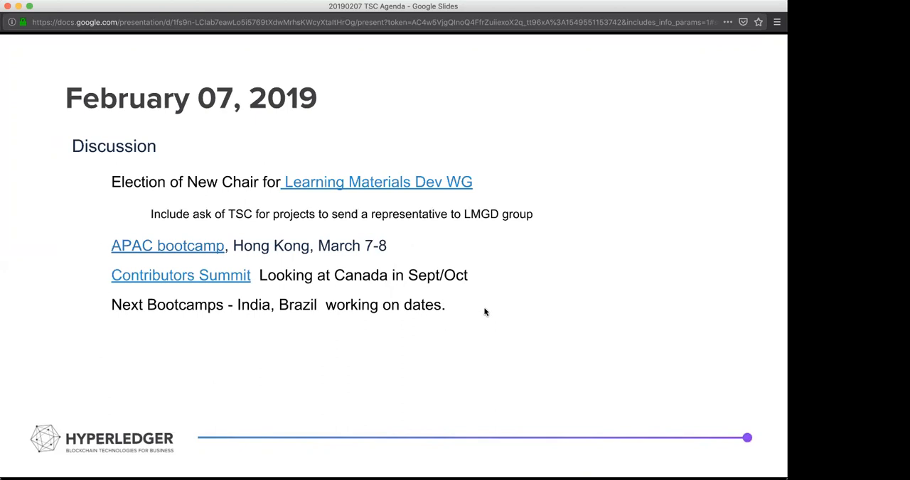
{"action": "mouse_move", "coordinate": [490, 300]}
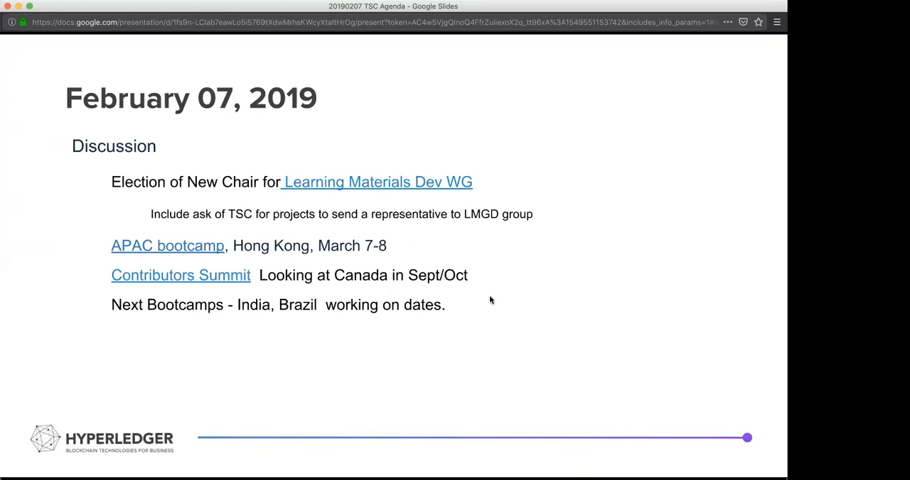
{"action": "mouse_move", "coordinate": [494, 282]}
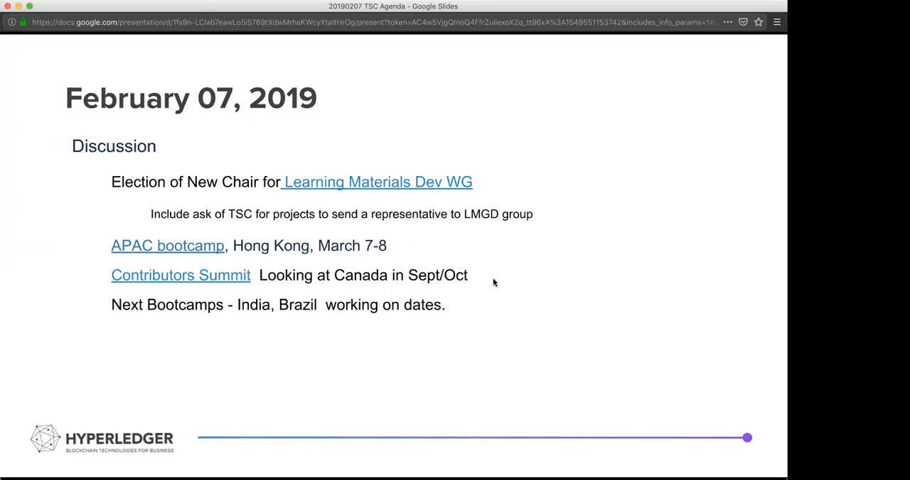
{"action": "mouse_move", "coordinate": [499, 183]}
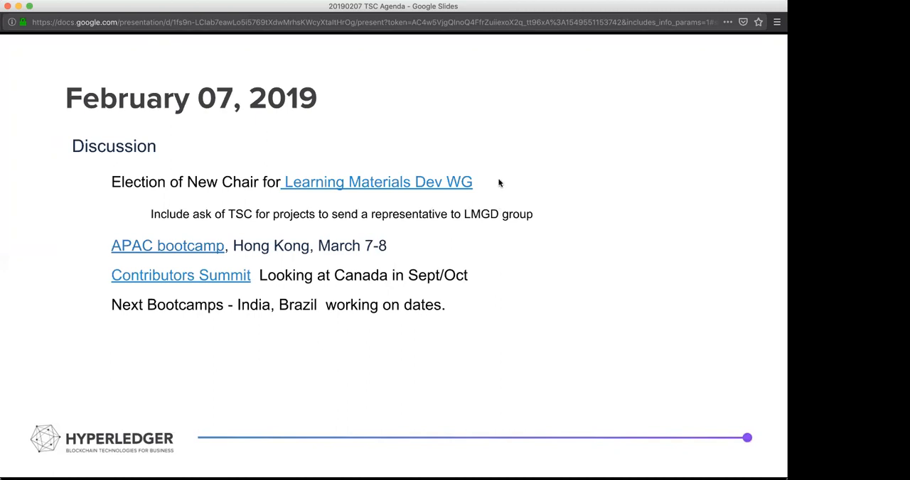
{"action": "mouse_move", "coordinate": [511, 160]}
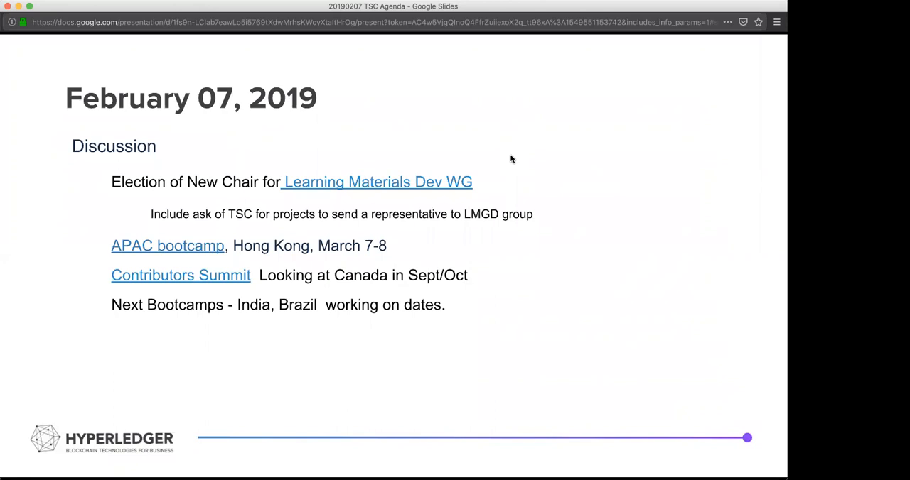
{"action": "mouse_move", "coordinate": [316, 264]}
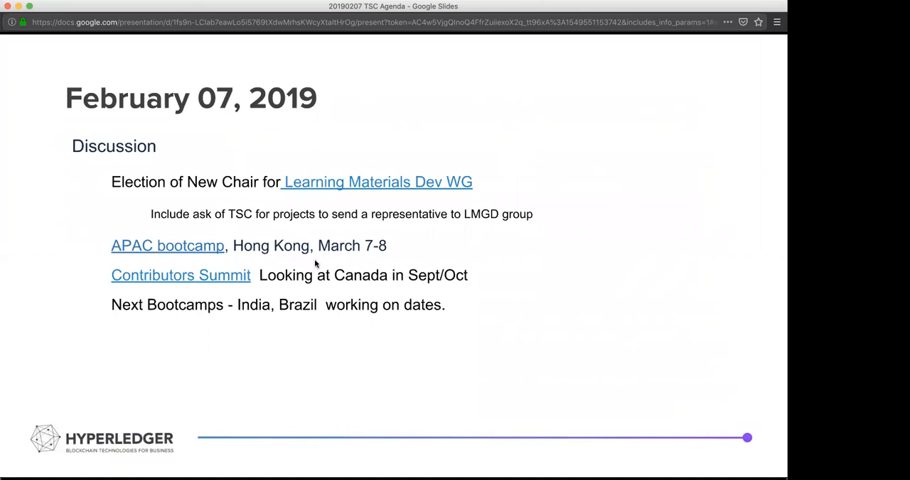
{"action": "mouse_move", "coordinate": [499, 266]}
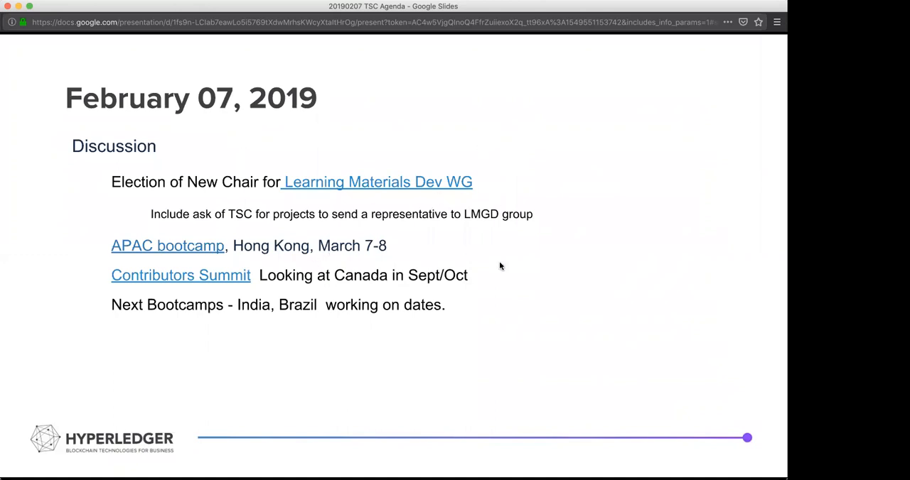
{"action": "mouse_move", "coordinate": [469, 291]}
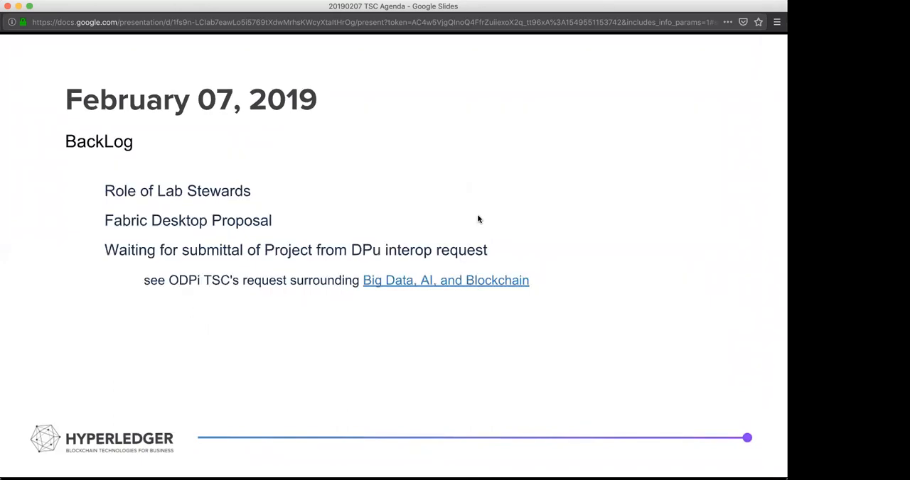
{"action": "mouse_move", "coordinate": [314, 276]}
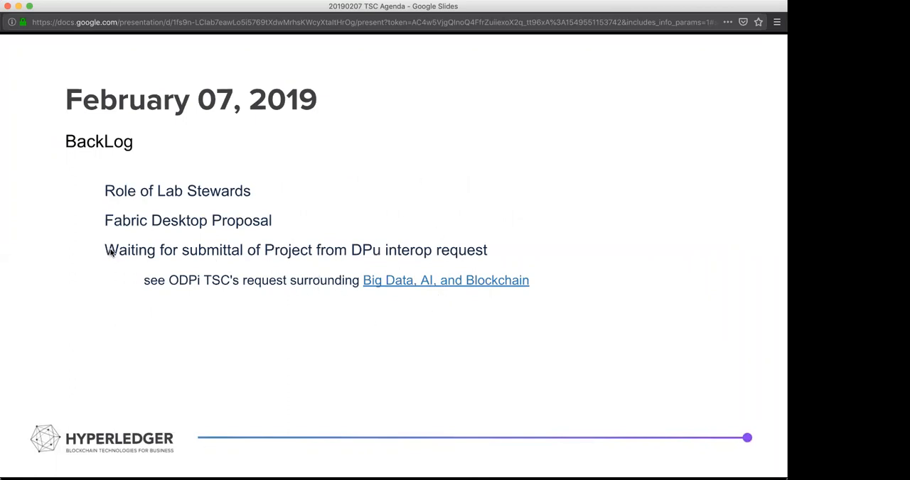
{"action": "mouse_move", "coordinate": [226, 259]}
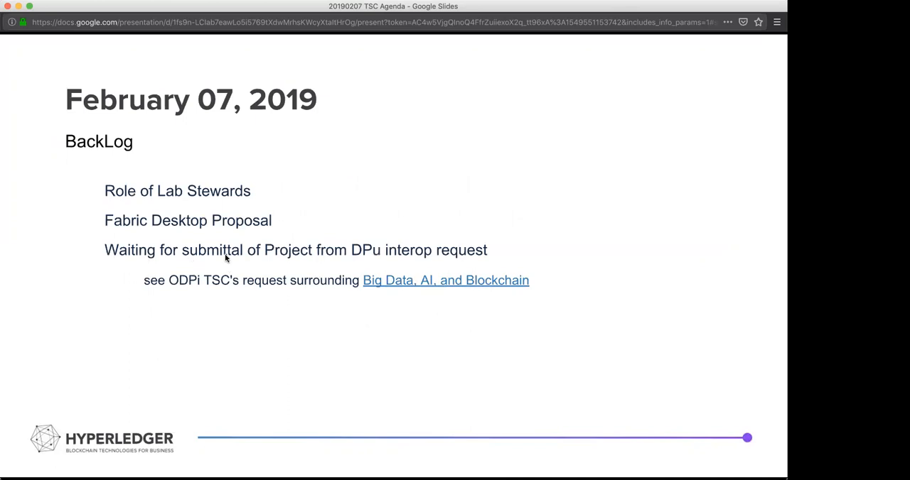
{"action": "mouse_move", "coordinate": [400, 243]}
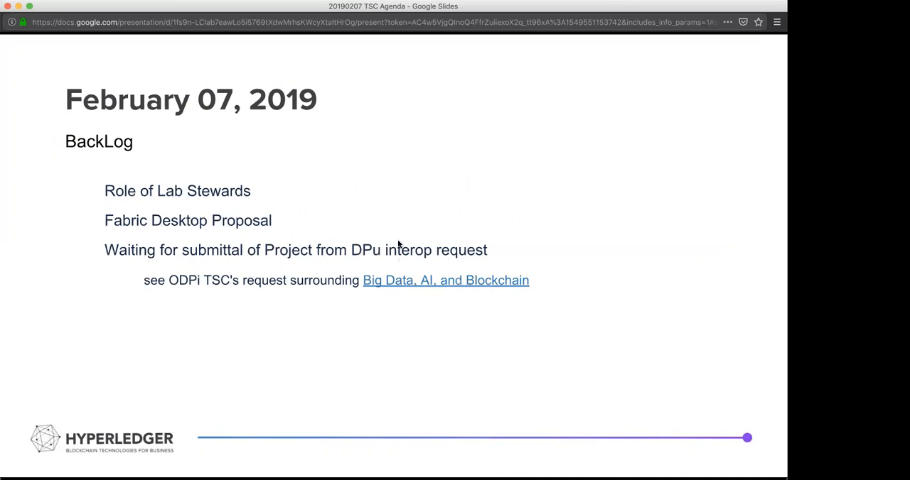
{"action": "mouse_move", "coordinate": [497, 269]}
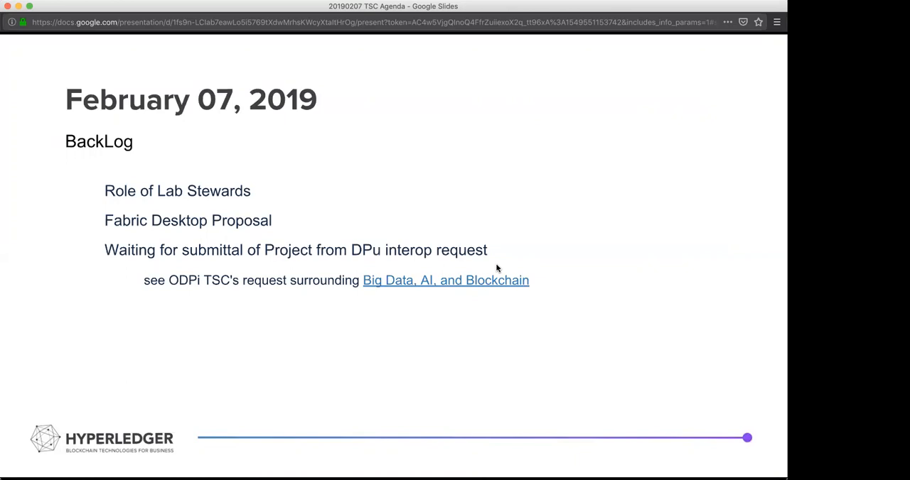
{"action": "mouse_move", "coordinate": [601, 208]}
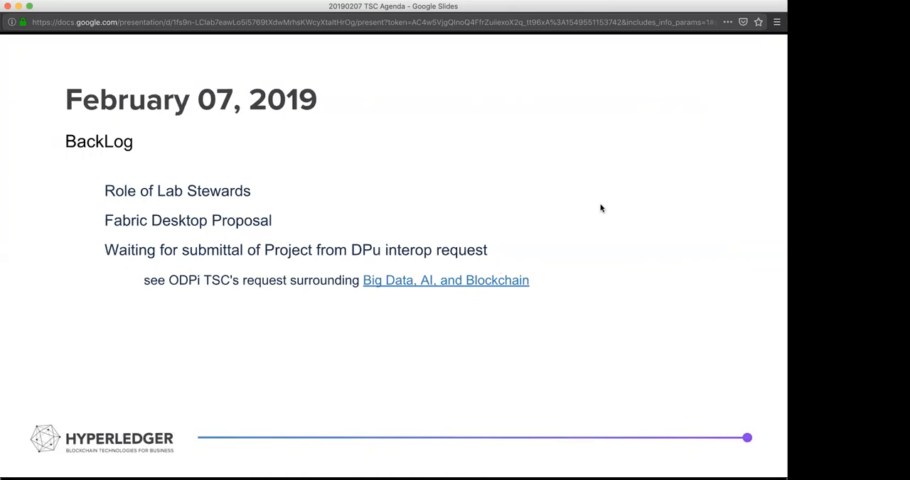
{"action": "mouse_move", "coordinate": [670, 246]}
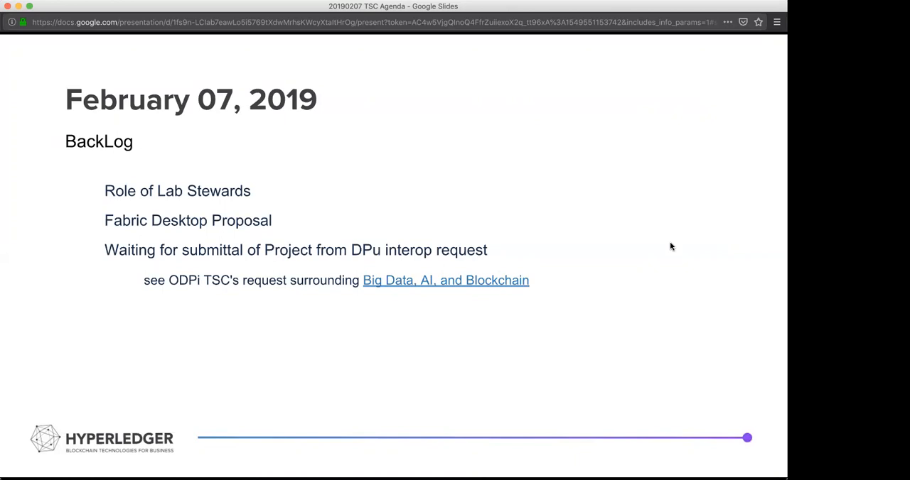
{"action": "mouse_move", "coordinate": [669, 203]}
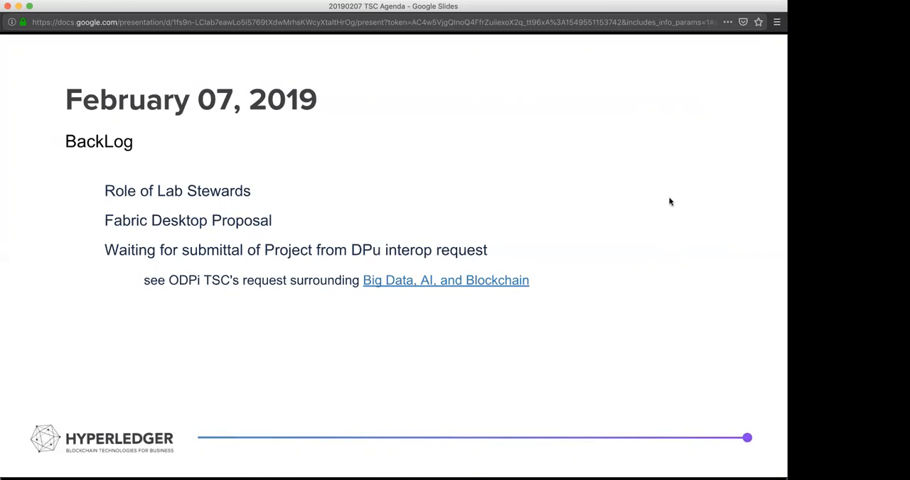
{"action": "mouse_move", "coordinate": [737, 64]}
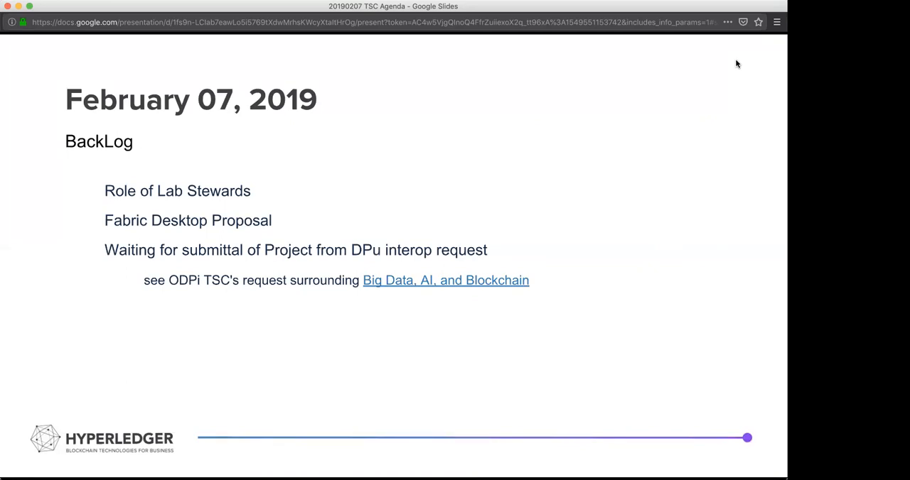
{"action": "mouse_move", "coordinate": [707, 102]}
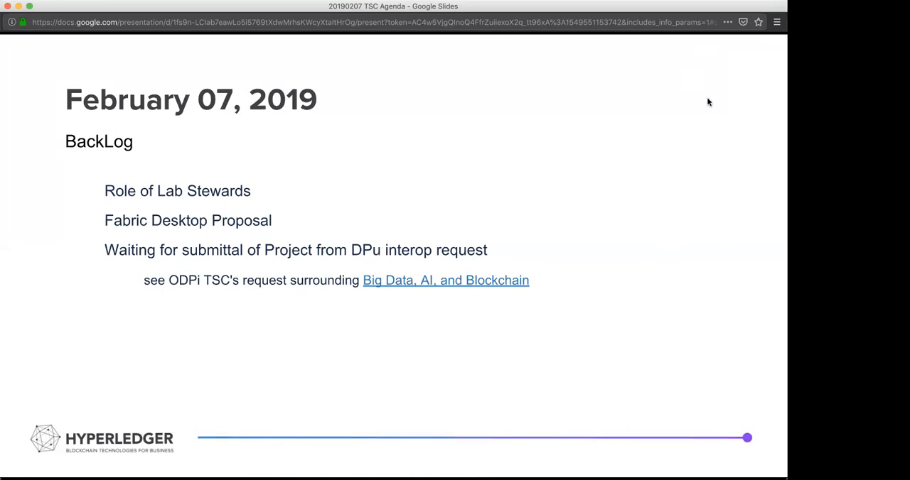
{"action": "mouse_move", "coordinate": [459, 352]}
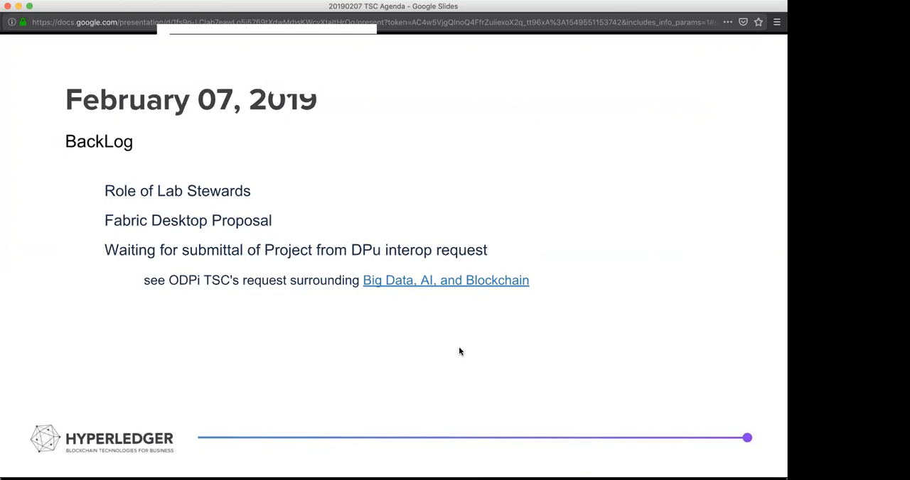
{"action": "mouse_move", "coordinate": [547, 261]}
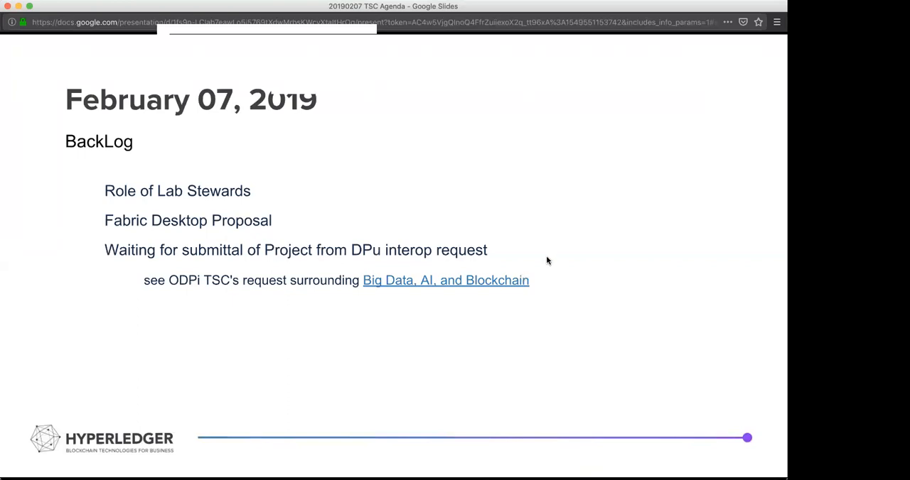
{"action": "mouse_move", "coordinate": [734, 67]}
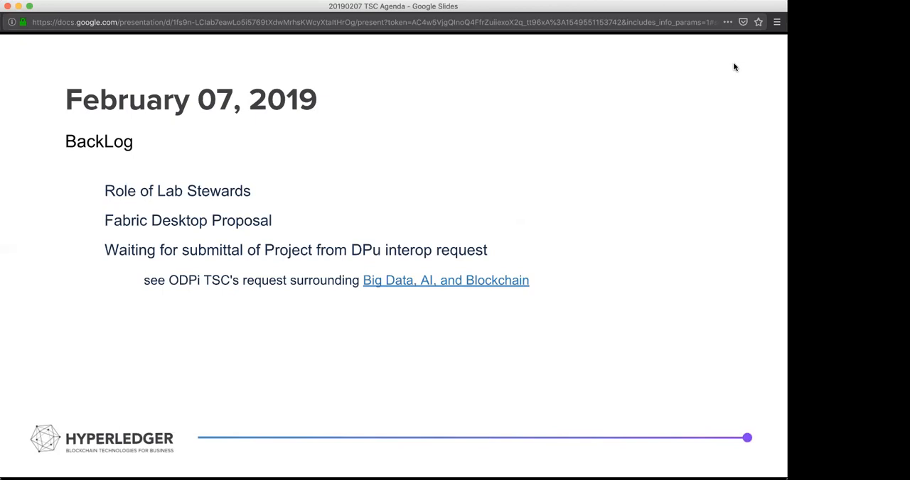
{"action": "mouse_move", "coordinate": [743, 50]}
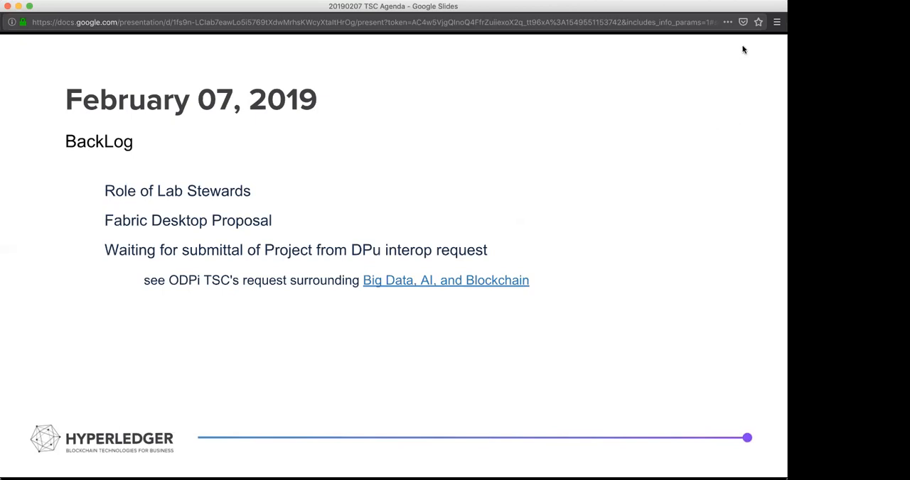
{"action": "mouse_move", "coordinate": [729, 60]}
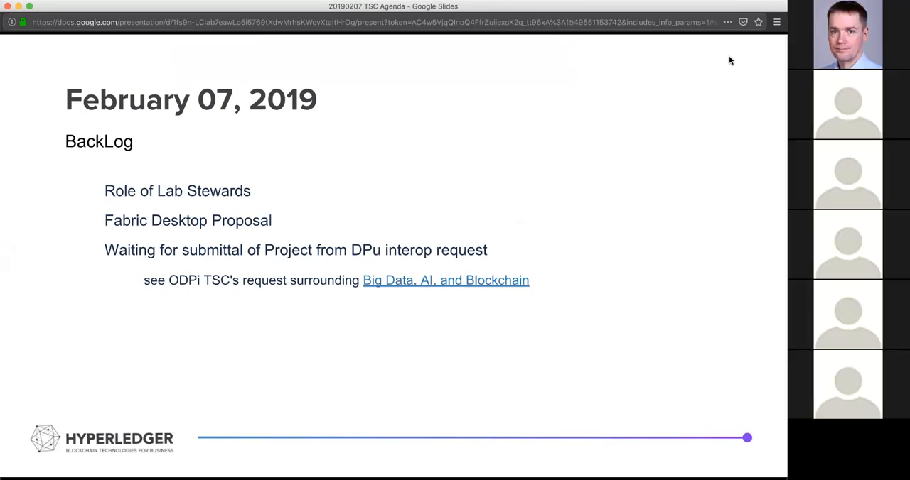
{"action": "mouse_move", "coordinate": [696, 42]}
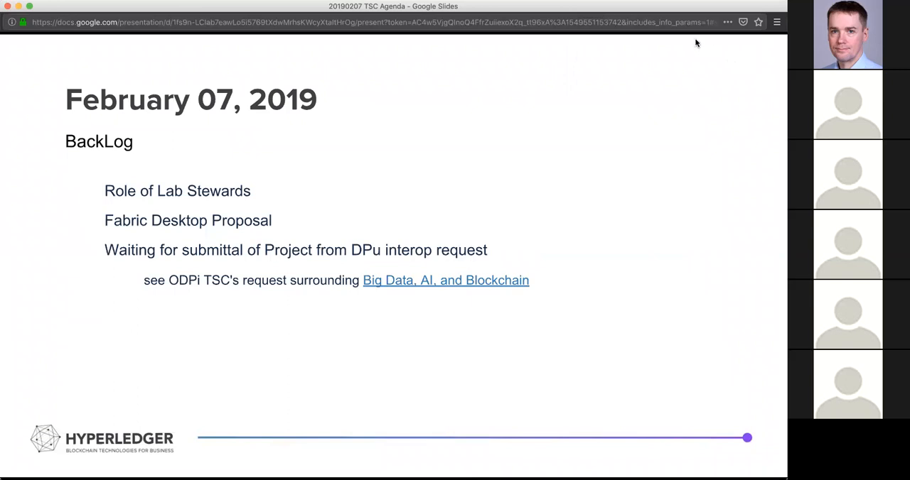
{"action": "mouse_move", "coordinate": [580, 297]}
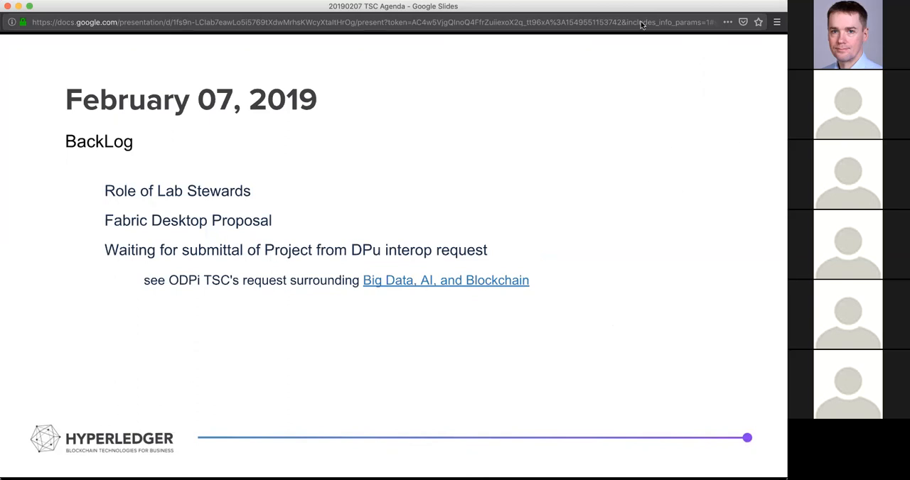
{"action": "mouse_move", "coordinate": [728, 161]}
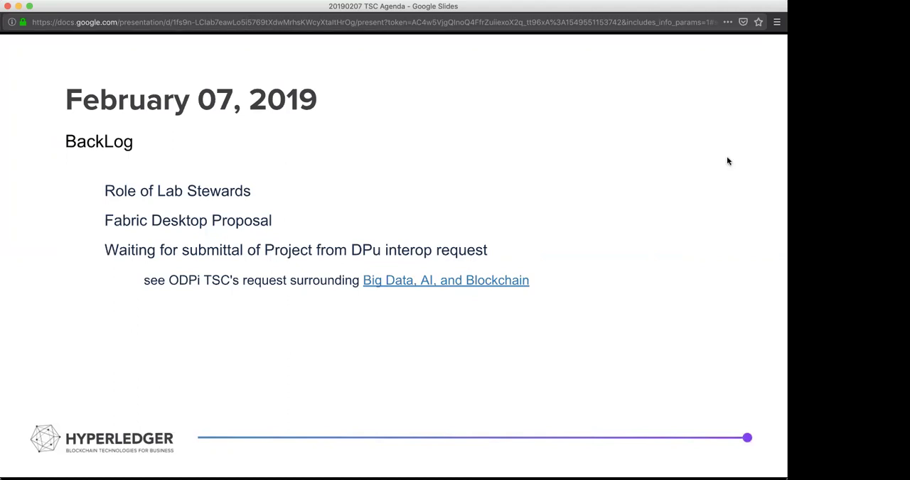
{"action": "mouse_move", "coordinate": [583, 67]}
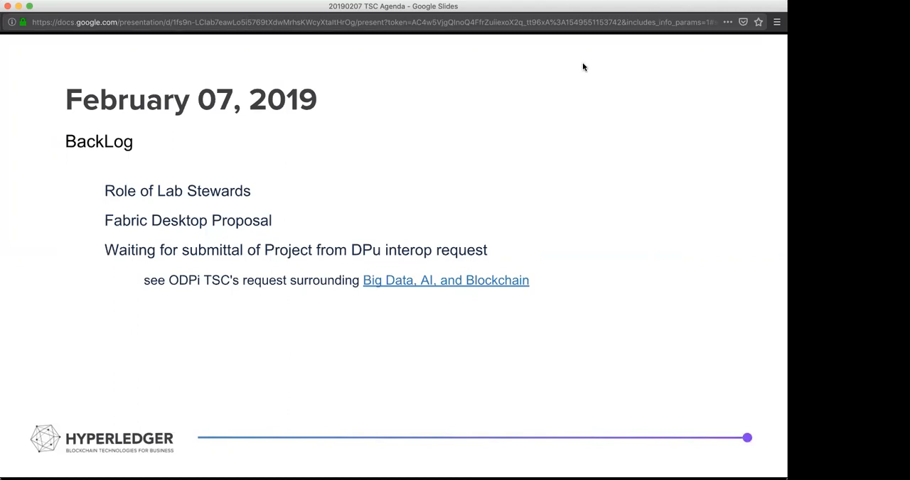